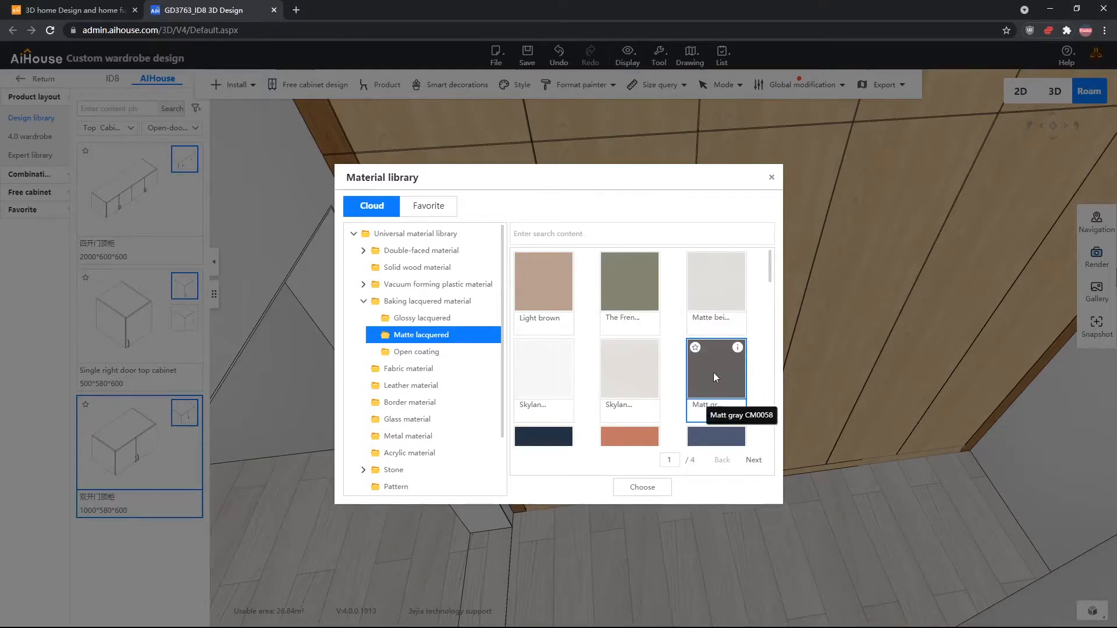
{"action": "mouse_move", "coordinate": [630, 280]}
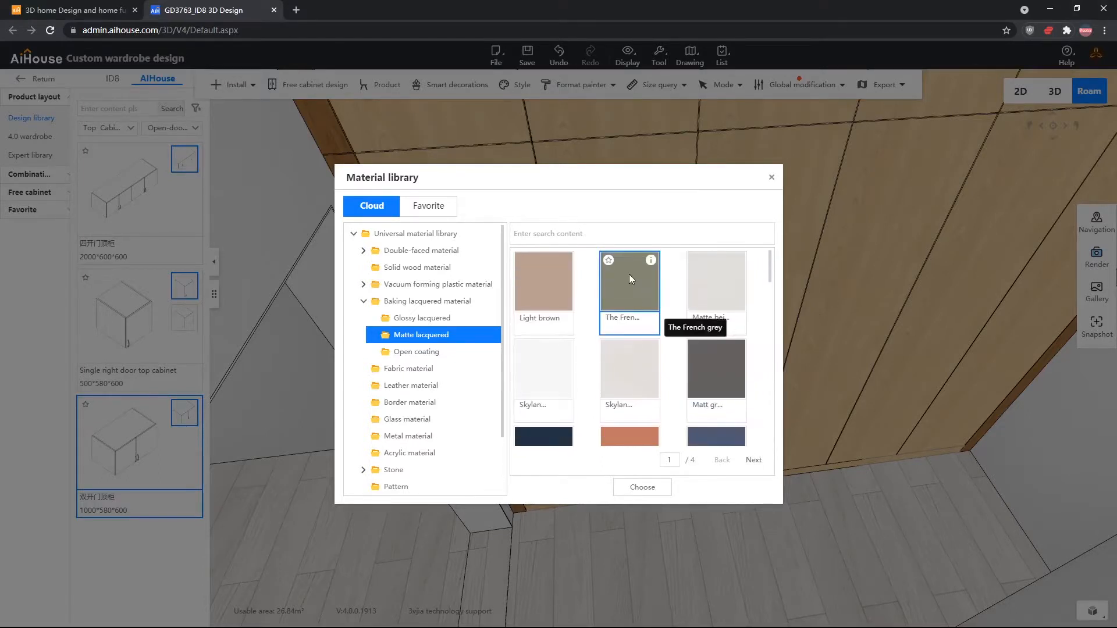
Apply a matte grey material from a 'gray' search and bring up the cornice material choices.
{"action": "type", "text": "gray"}
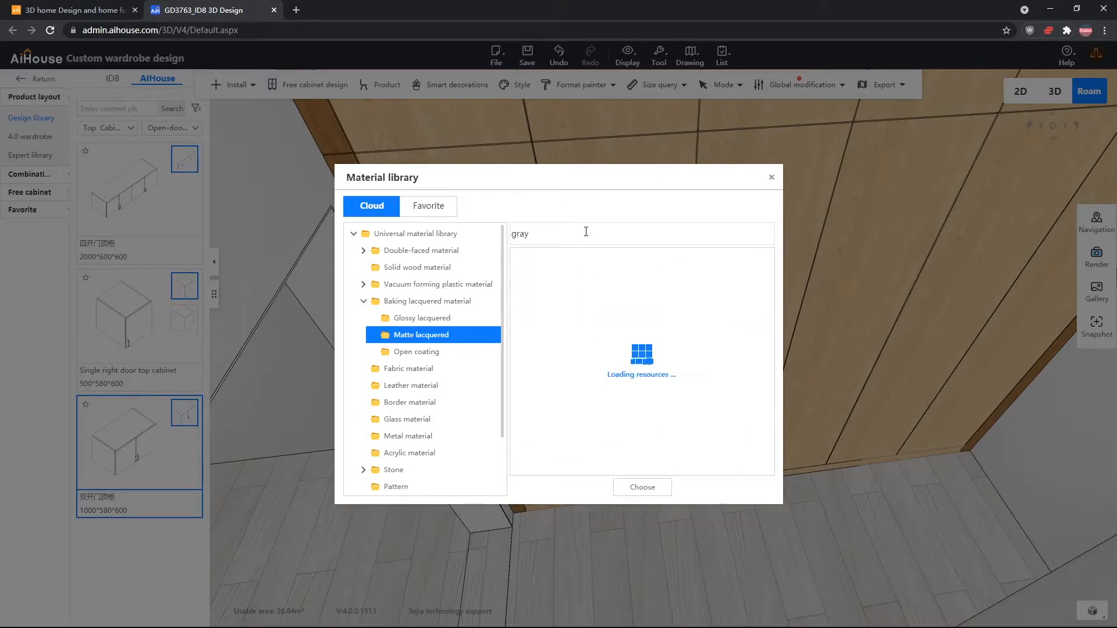
{"action": "left_click", "coordinate": [771, 177]}
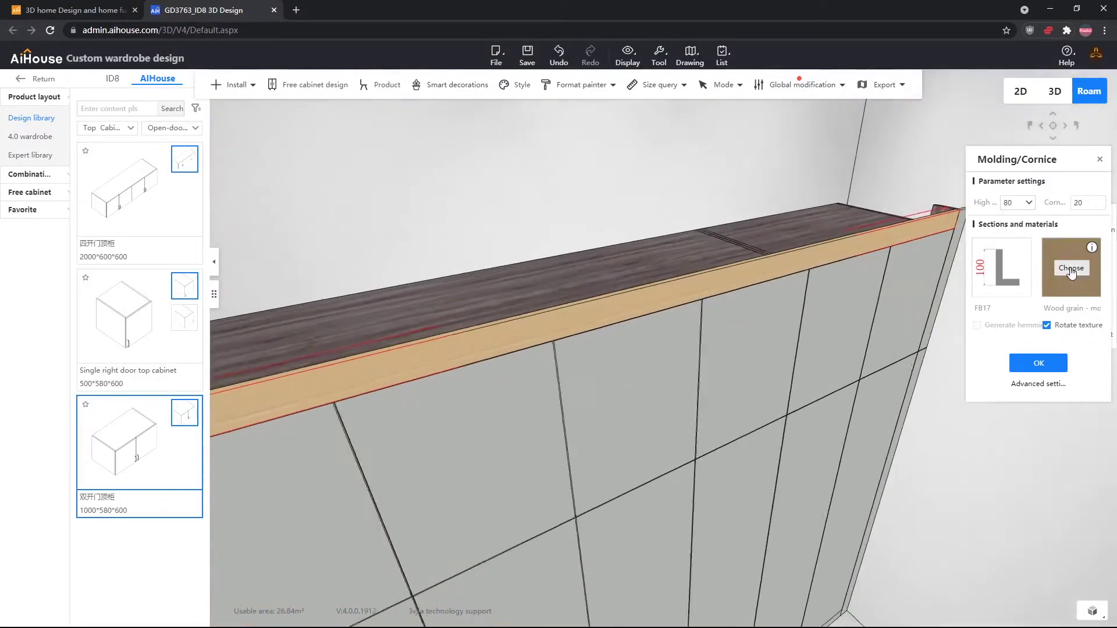
{"action": "left_click", "coordinate": [1071, 268]}
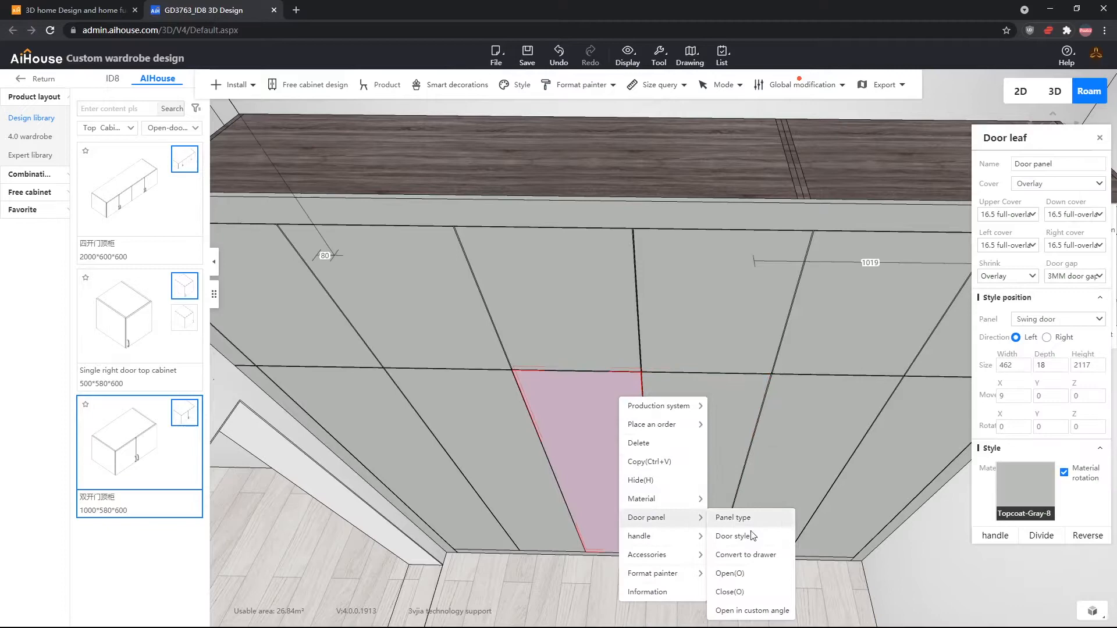
Change the middle door pair to the narrow-side aluminium frame door style.
{"action": "left_click", "coordinate": [732, 535]}
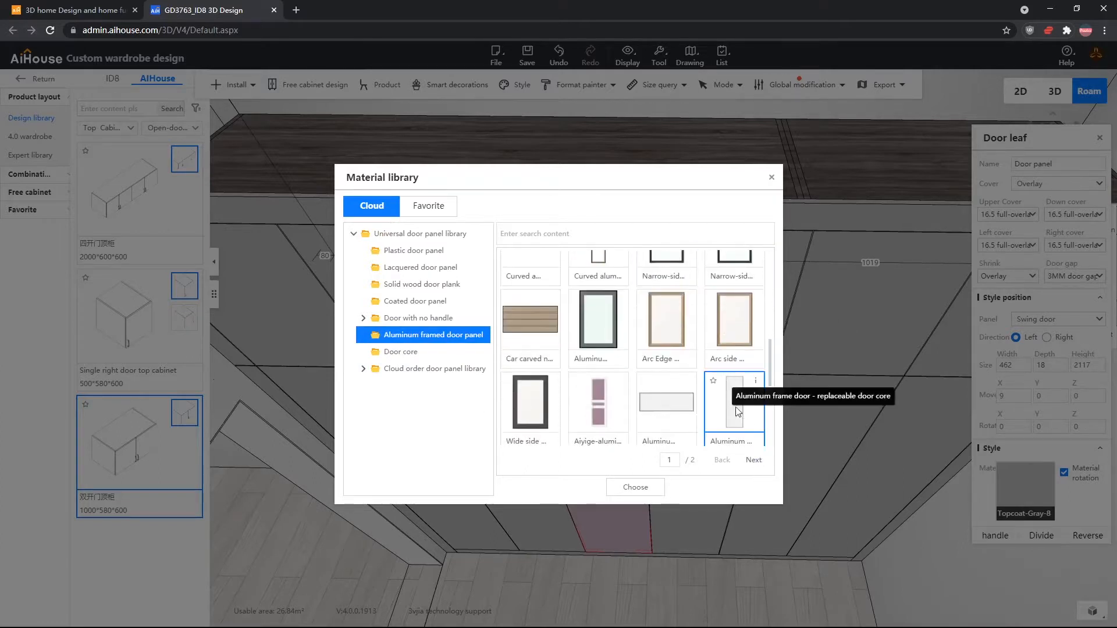
{"action": "left_click", "coordinate": [753, 460]}
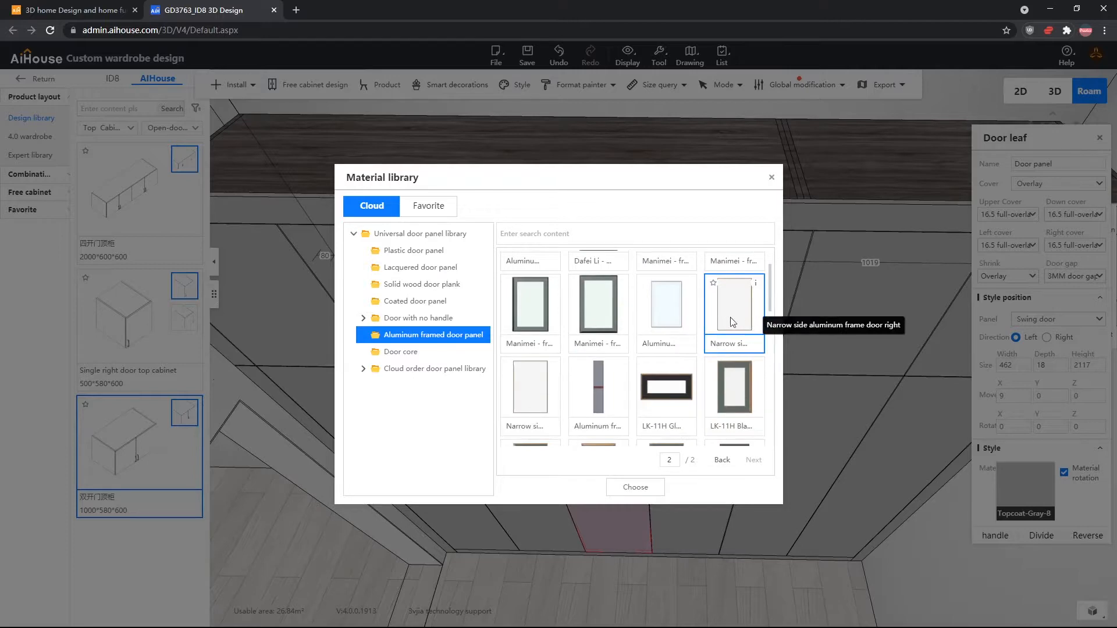
{"action": "left_click", "coordinate": [635, 487]}
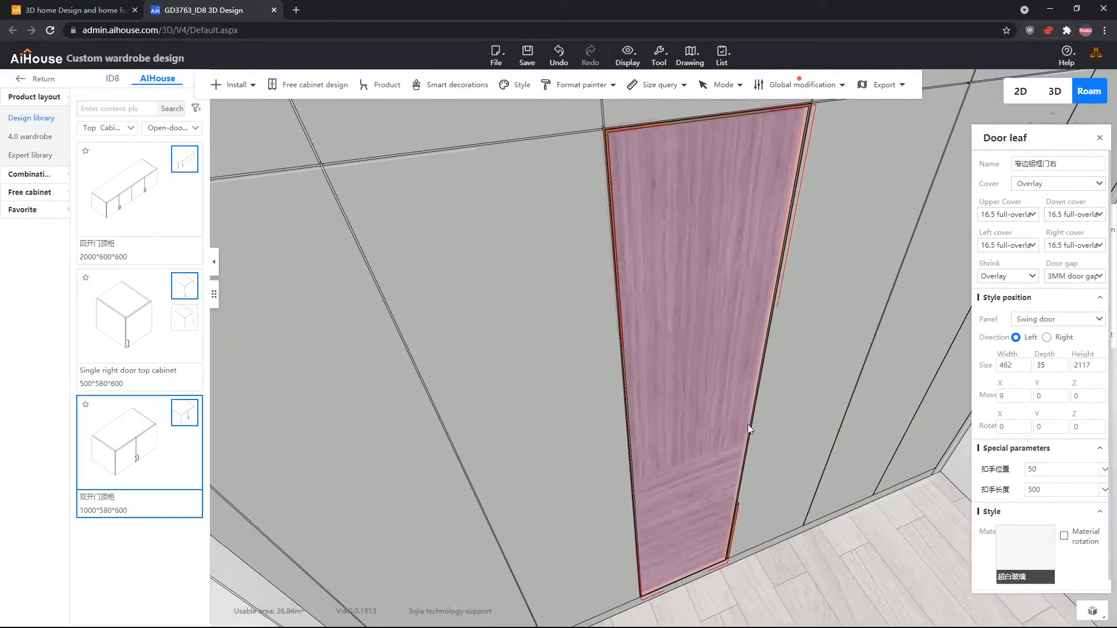
{"action": "left_click_drag", "start_coordinate": [748, 428], "coordinate": [873, 380]}
{"action": "type", "text": "25"}
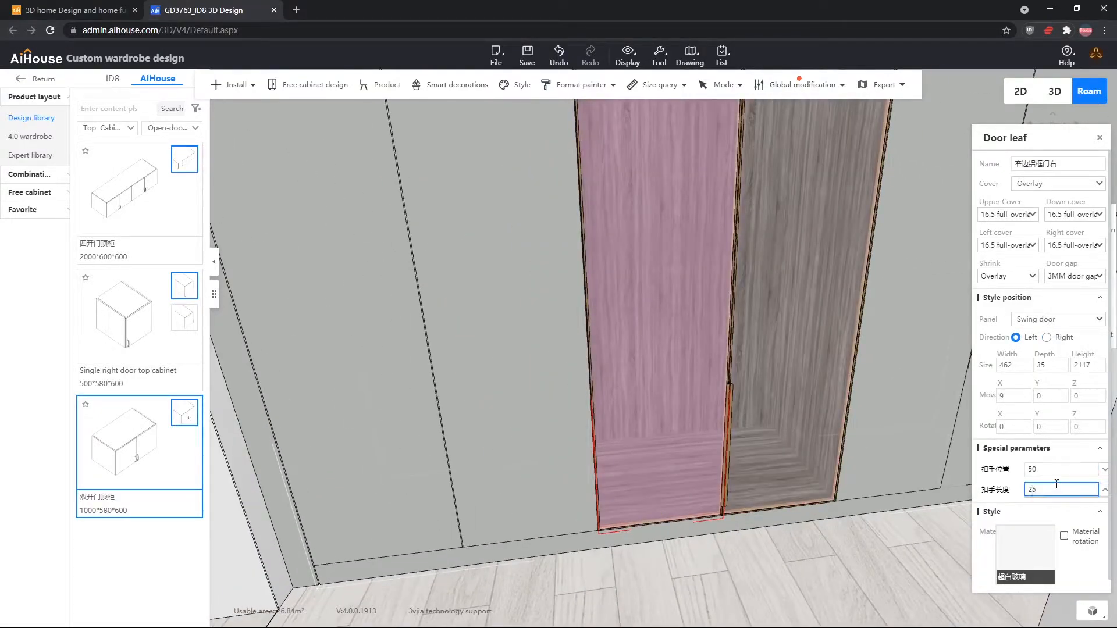
Set the neighbouring door leaf's handle length to 250.
{"action": "left_click", "coordinate": [1046, 337]}
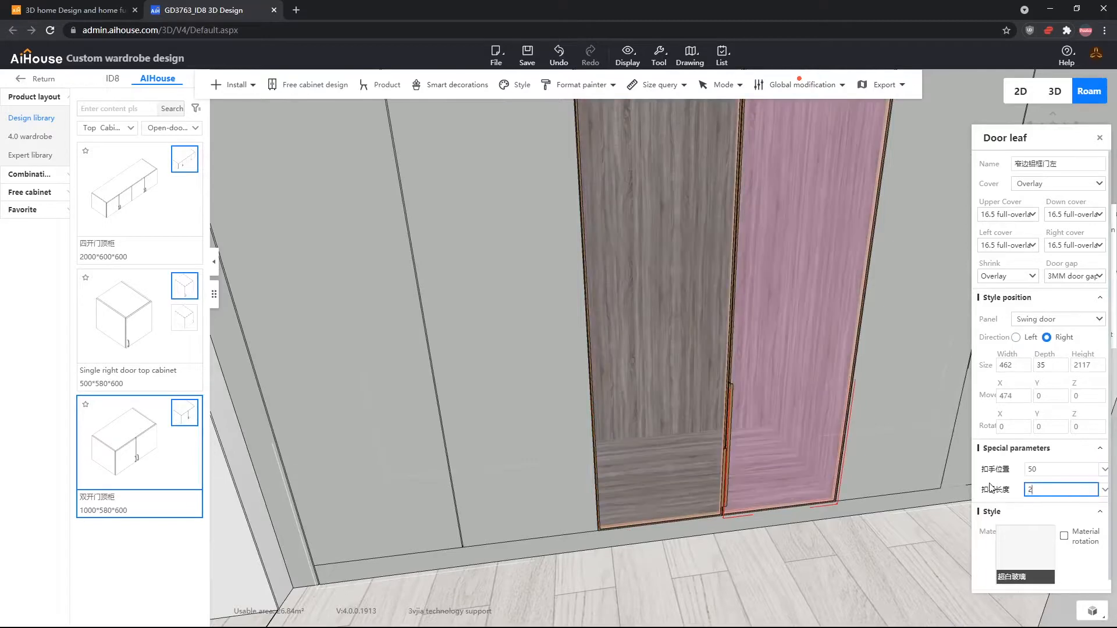
{"action": "type", "text": "50"}
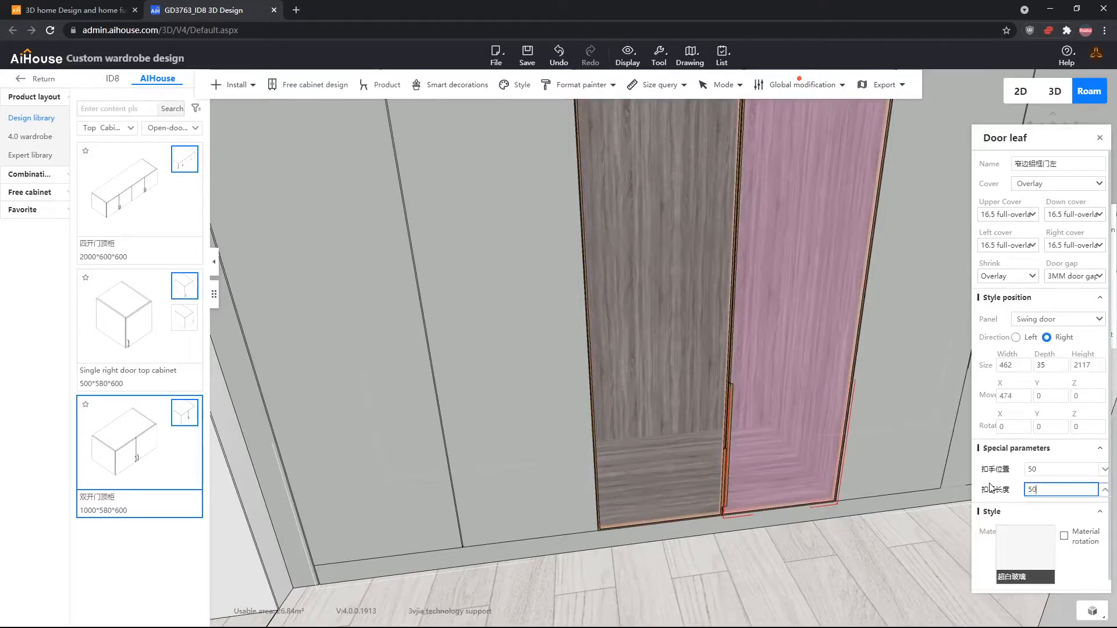
{"action": "type", "text": "250"}
{"action": "left_click", "coordinate": [1067, 469]}
{"action": "type", "text": "1"}
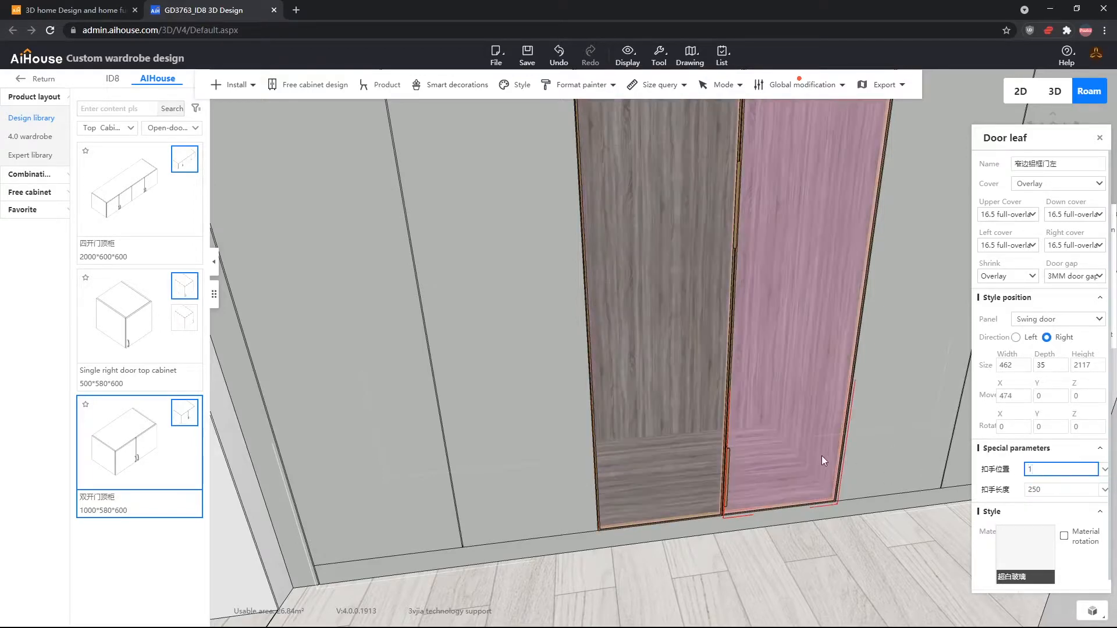
Give the aluminium-frame door pair European grey glass from a 'grey' search.
{"action": "right_click", "coordinate": [824, 461]}
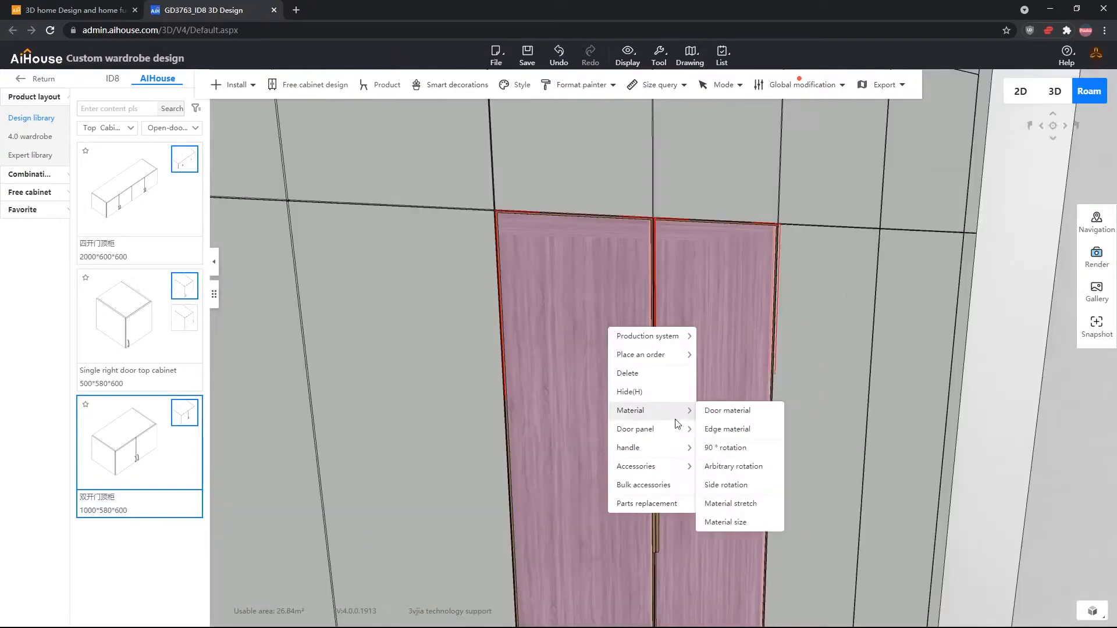
{"action": "mouse_move", "coordinate": [724, 410]}
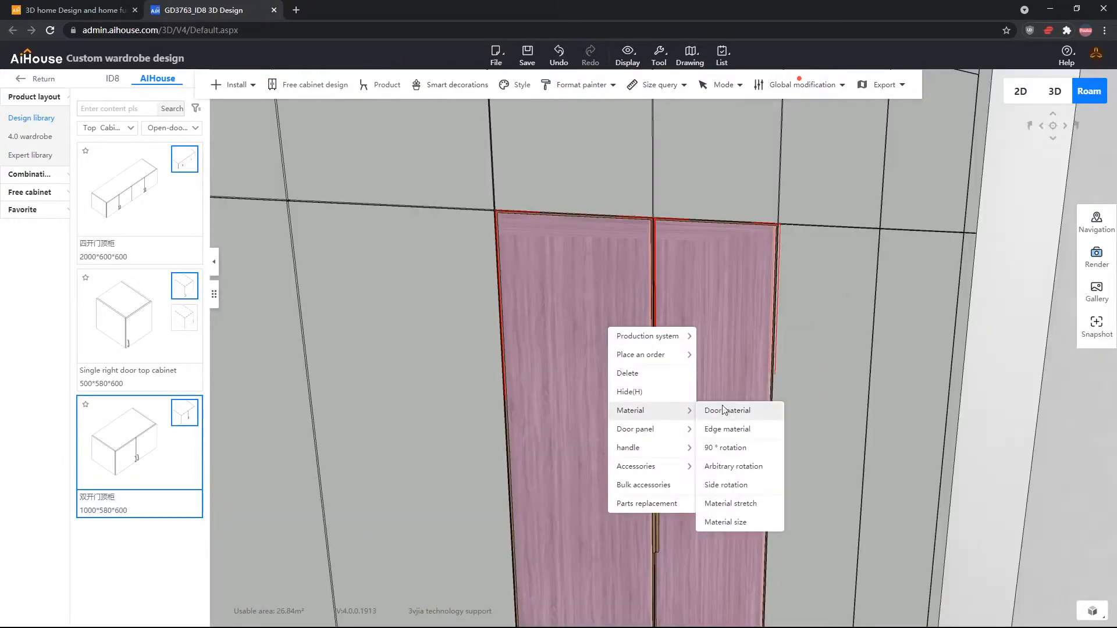
{"action": "left_click", "coordinate": [726, 410]}
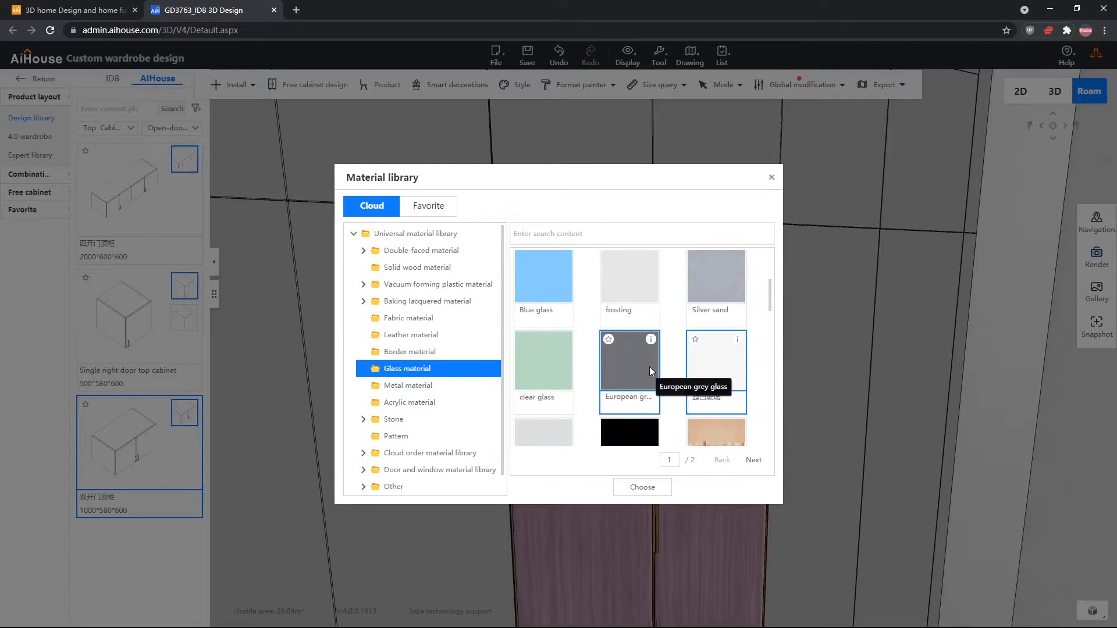
{"action": "type", "text": "grey"}
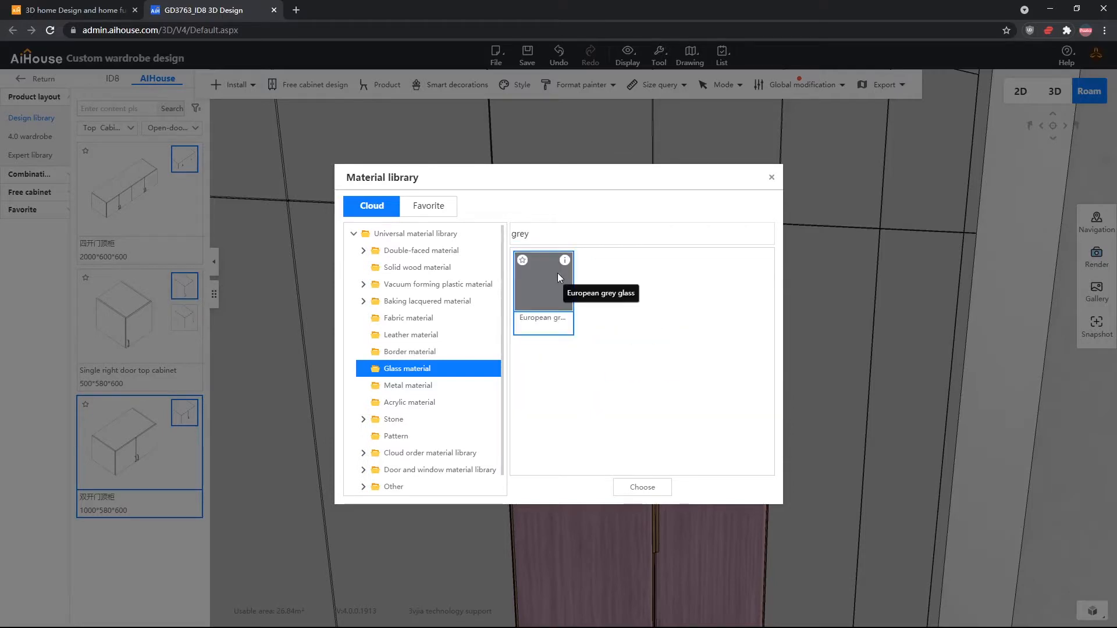
{"action": "left_click", "coordinate": [642, 487]}
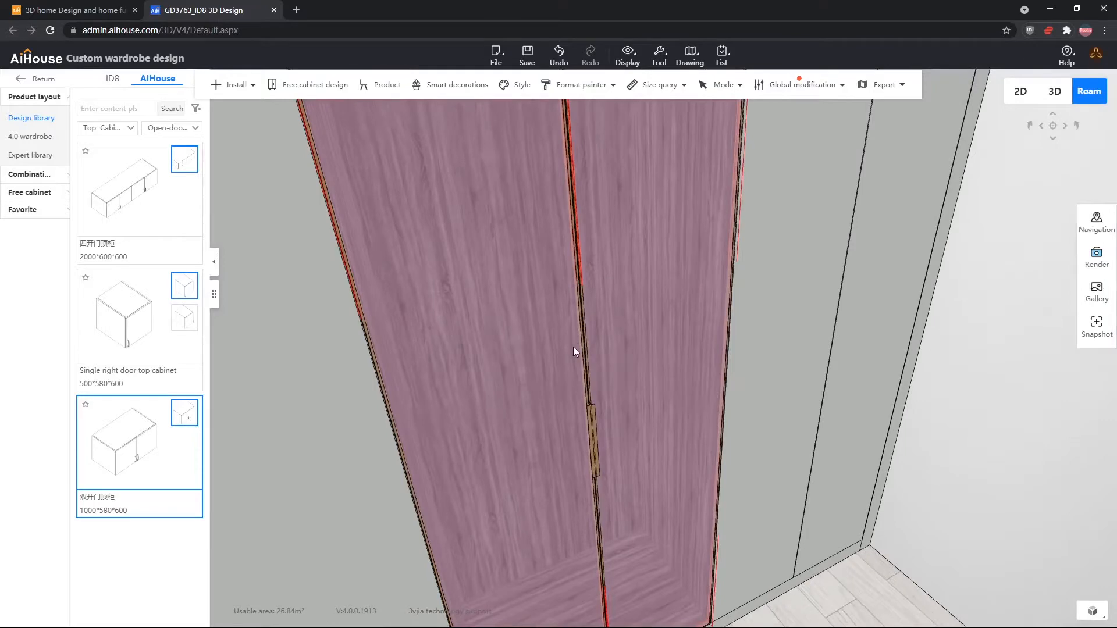
Apply a grey metal finish to the door frames.
{"action": "right_click", "coordinate": [573, 351]}
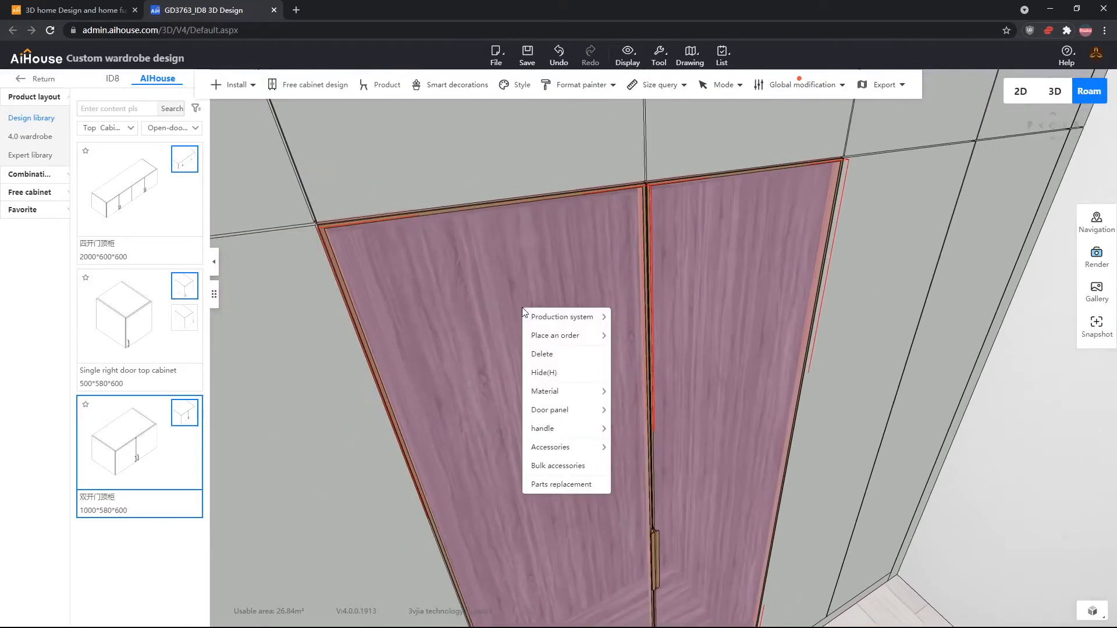
{"action": "left_click", "coordinate": [545, 391]}
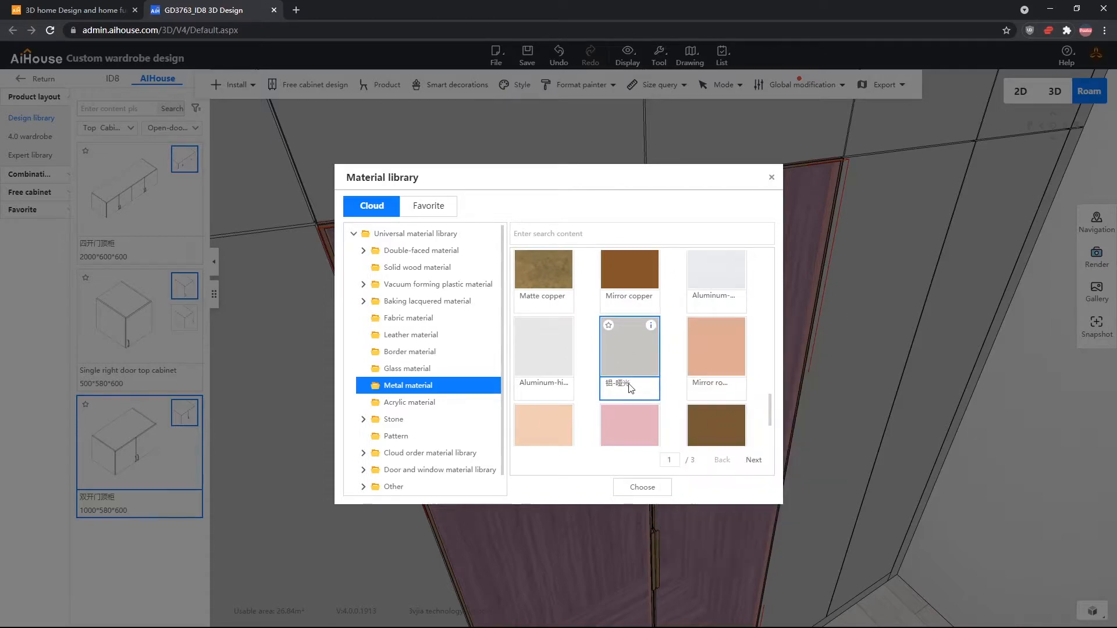
{"action": "left_click", "coordinate": [642, 486]}
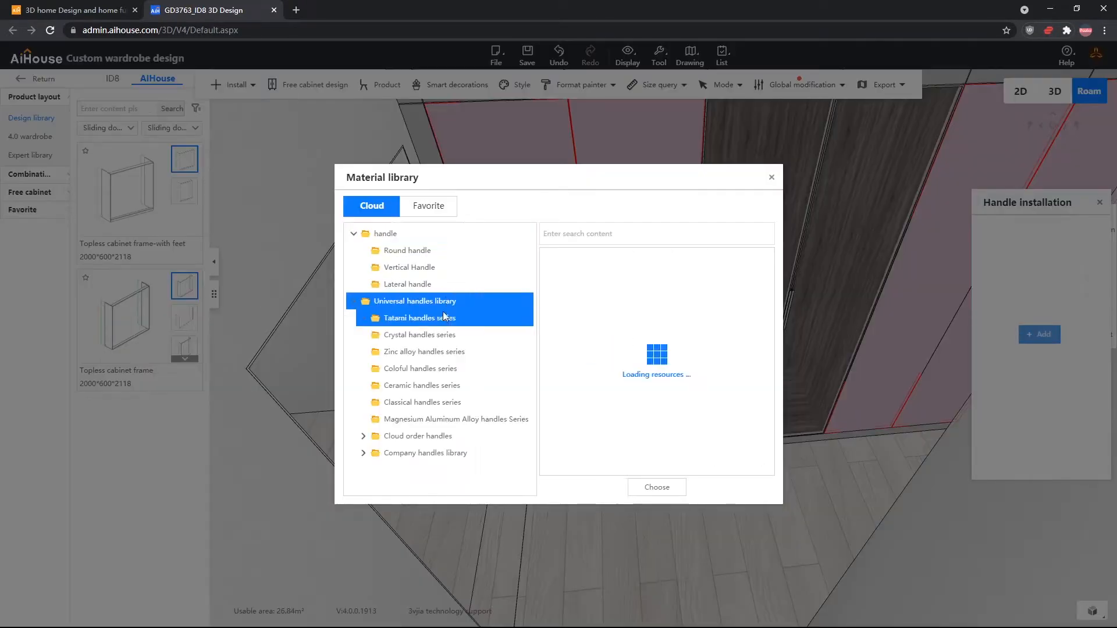
Choose the d-29 Daphne handle from the zinc alloy series and position it freely.
{"action": "left_click", "coordinate": [414, 301]}
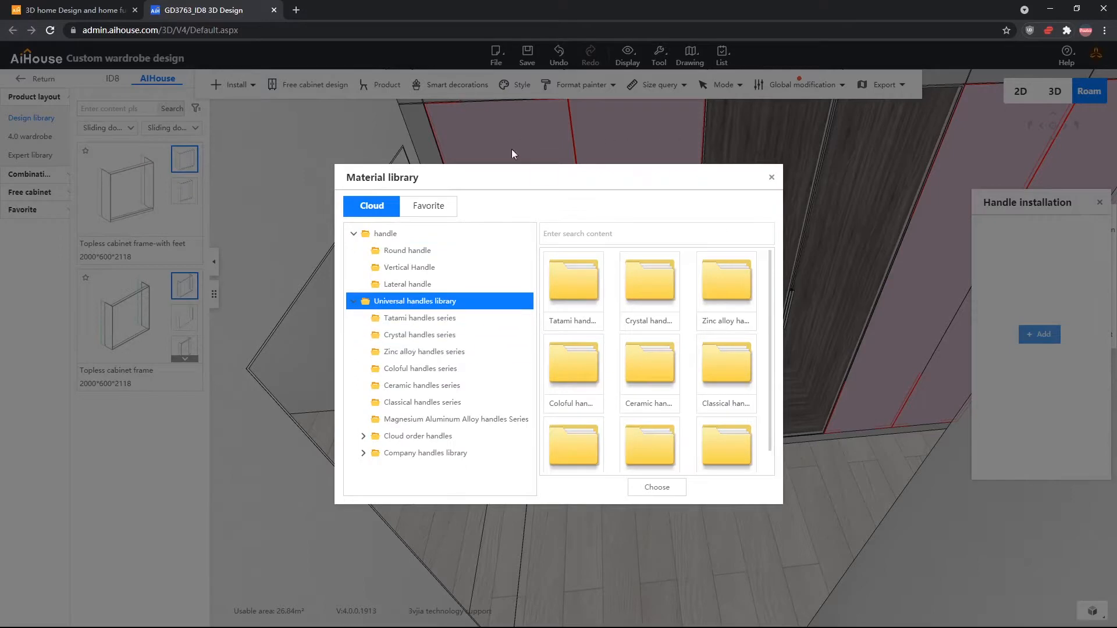
{"action": "left_click", "coordinate": [419, 318]}
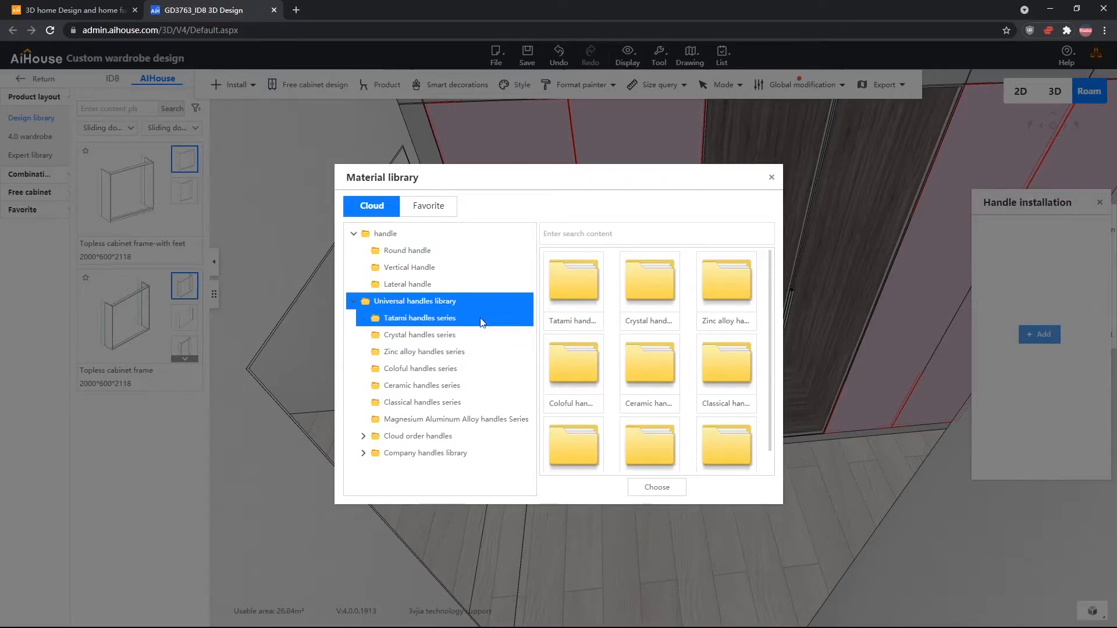
{"action": "left_click", "coordinate": [423, 351]}
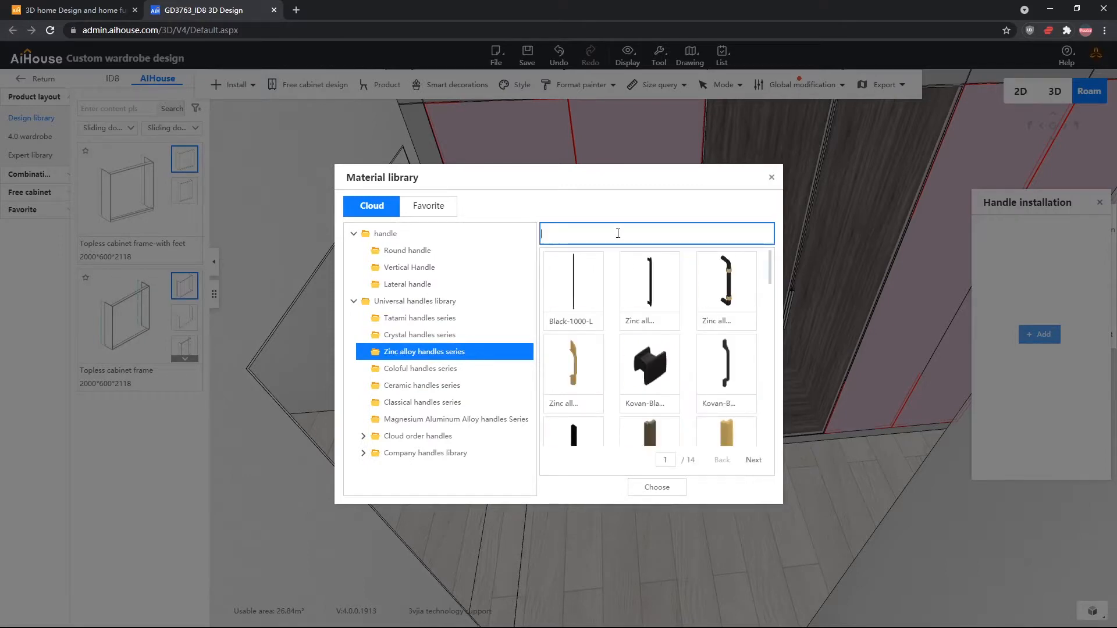
{"action": "type", "text": "d-29"}
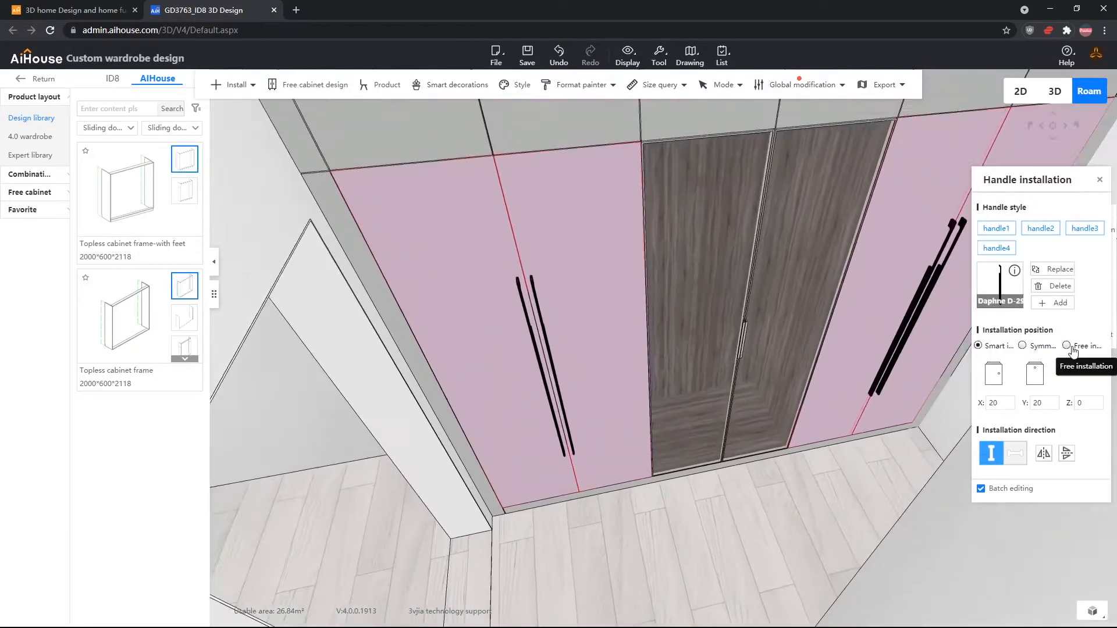
{"action": "left_click", "coordinate": [1066, 345]}
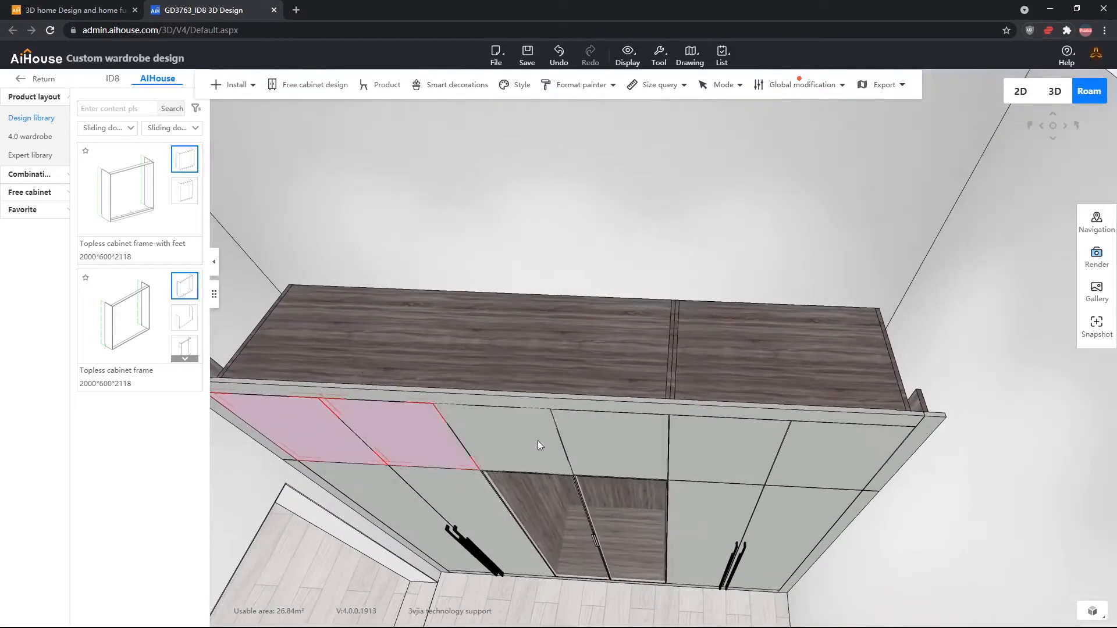
Fit the upper left doors with the d-29 Daphne bar handle.
{"action": "right_click", "coordinate": [540, 445]}
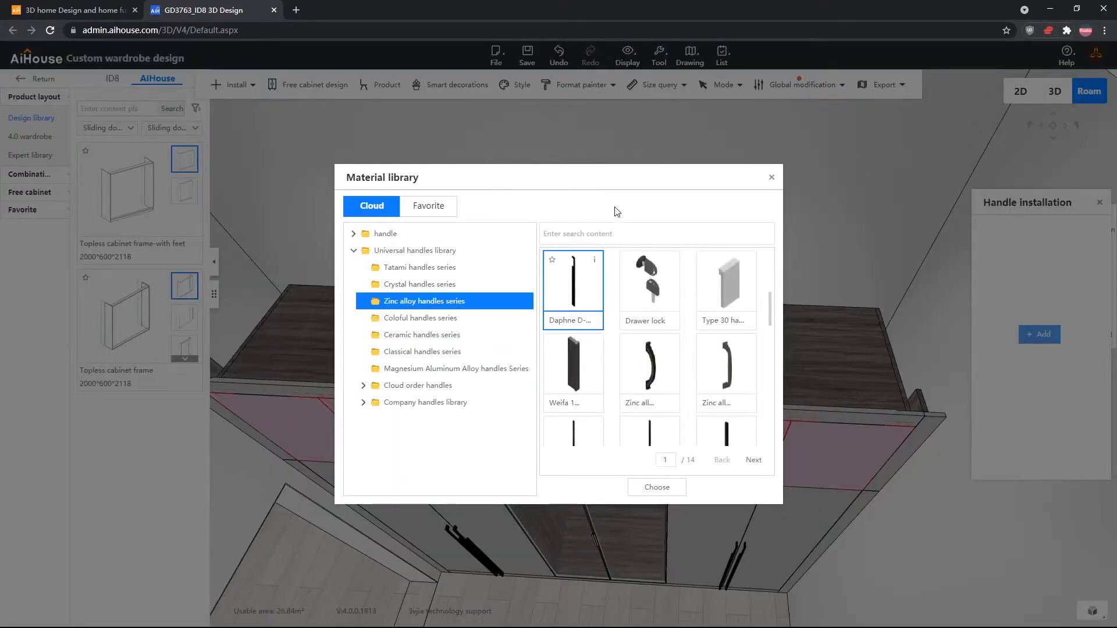
{"action": "type", "text": "d-29"}
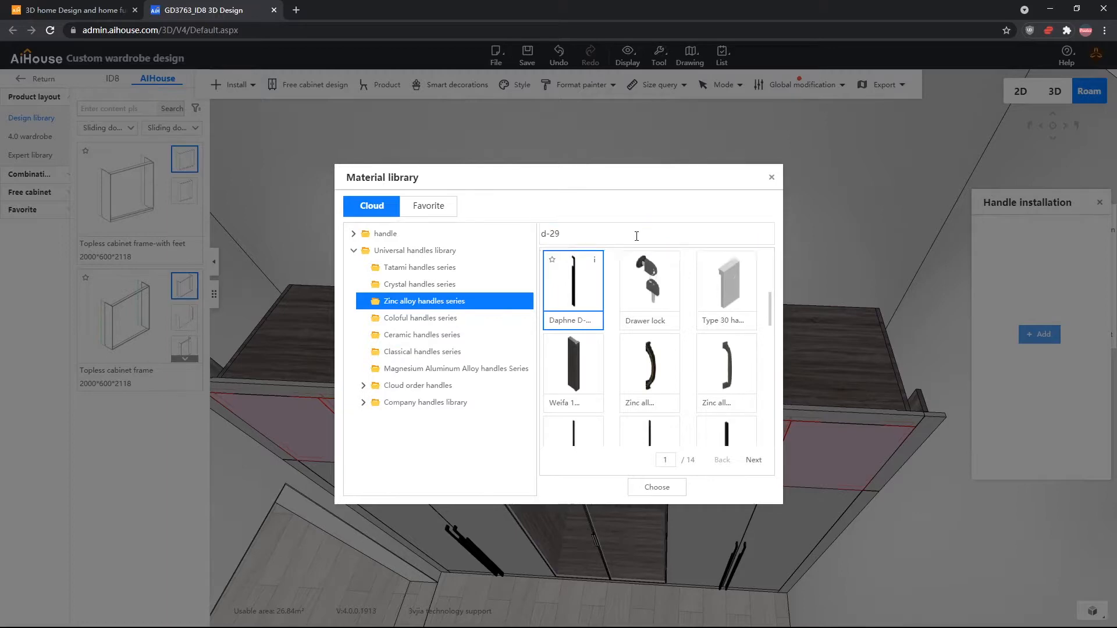
{"action": "left_click", "coordinate": [656, 487]}
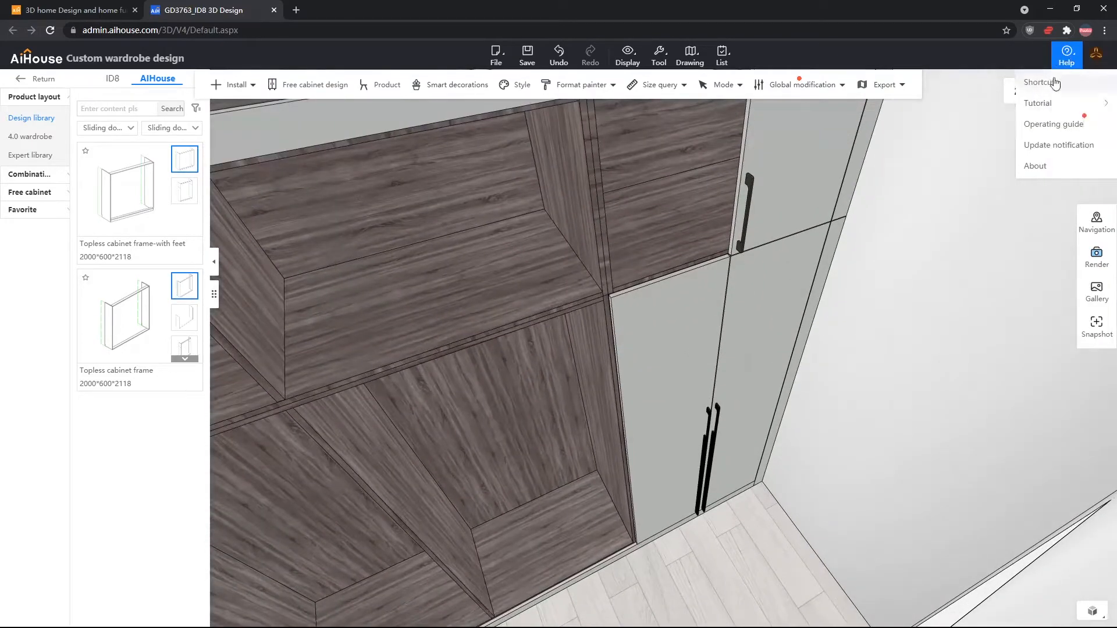
Check the shortcuts reference, then hide the door panels with Hide(H).
{"action": "left_click", "coordinate": [1040, 82]}
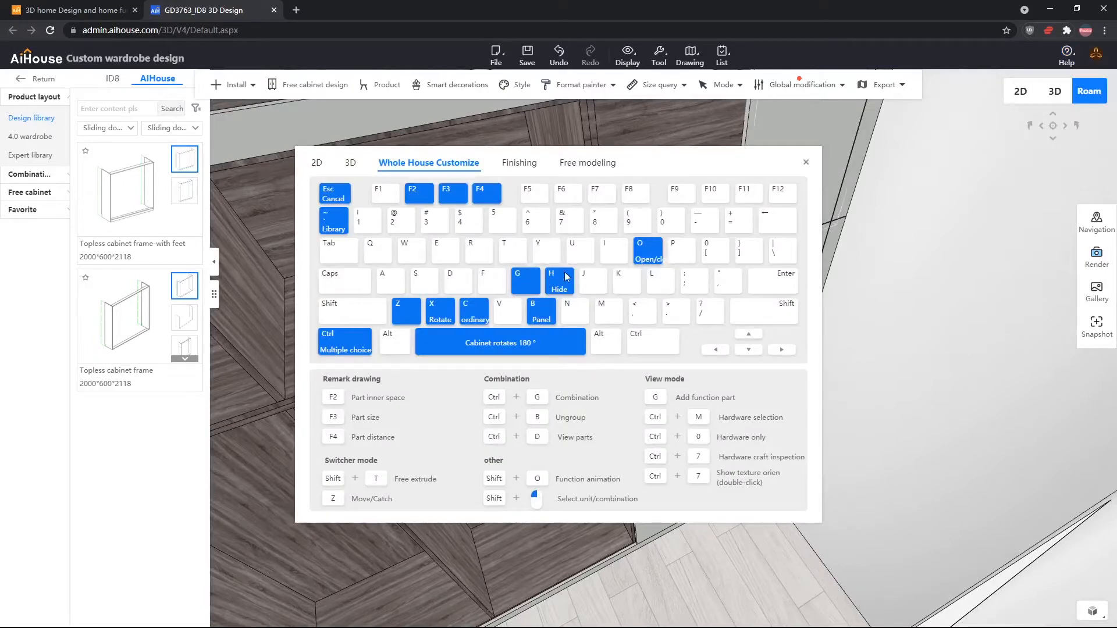
{"action": "left_click", "coordinate": [806, 162]}
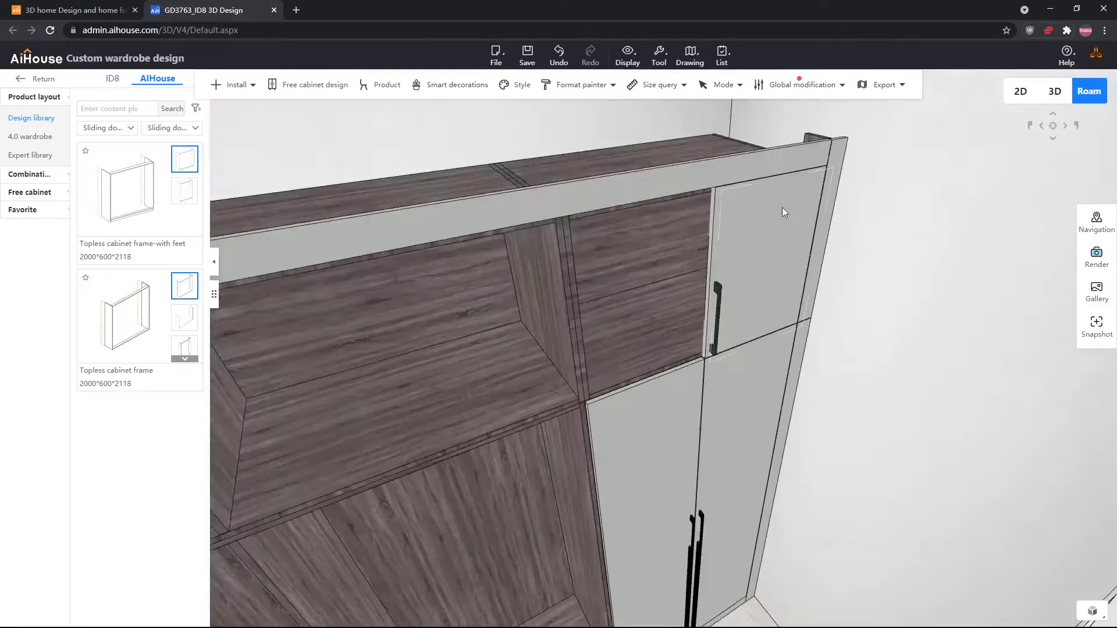
{"action": "left_click_drag", "start_coordinate": [784, 212], "coordinate": [707, 367]}
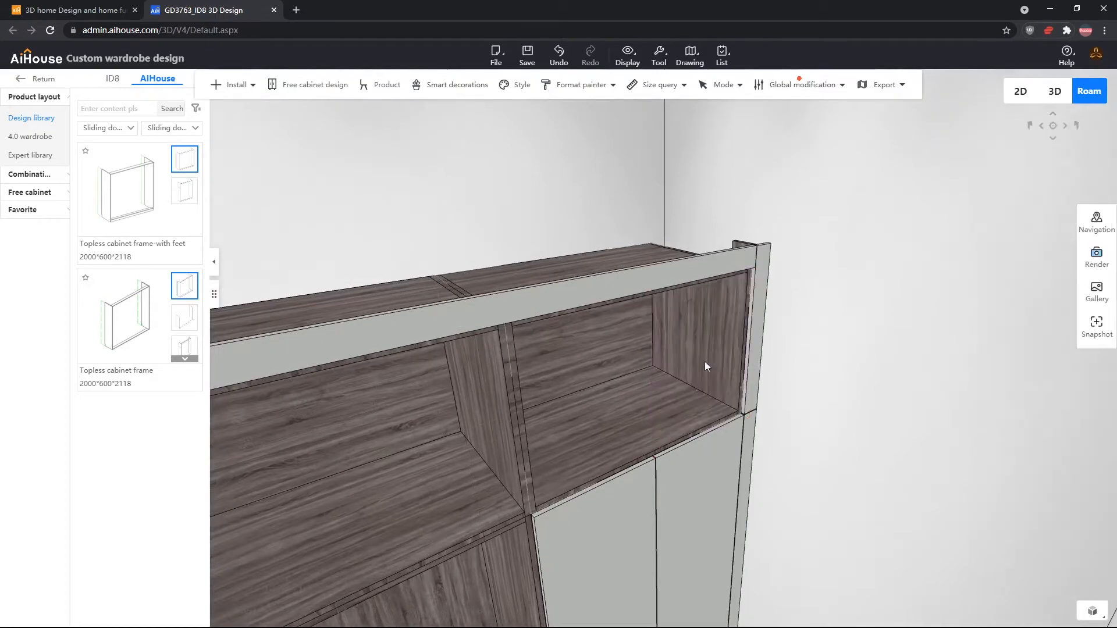
{"action": "right_click", "coordinate": [670, 366]}
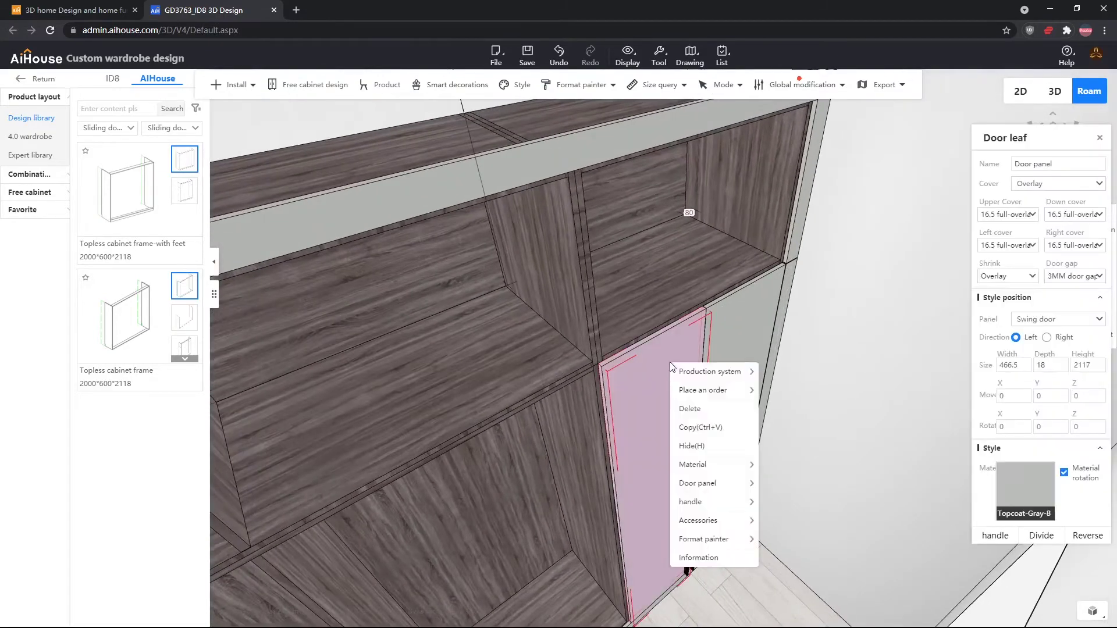
{"action": "left_click", "coordinate": [813, 406]}
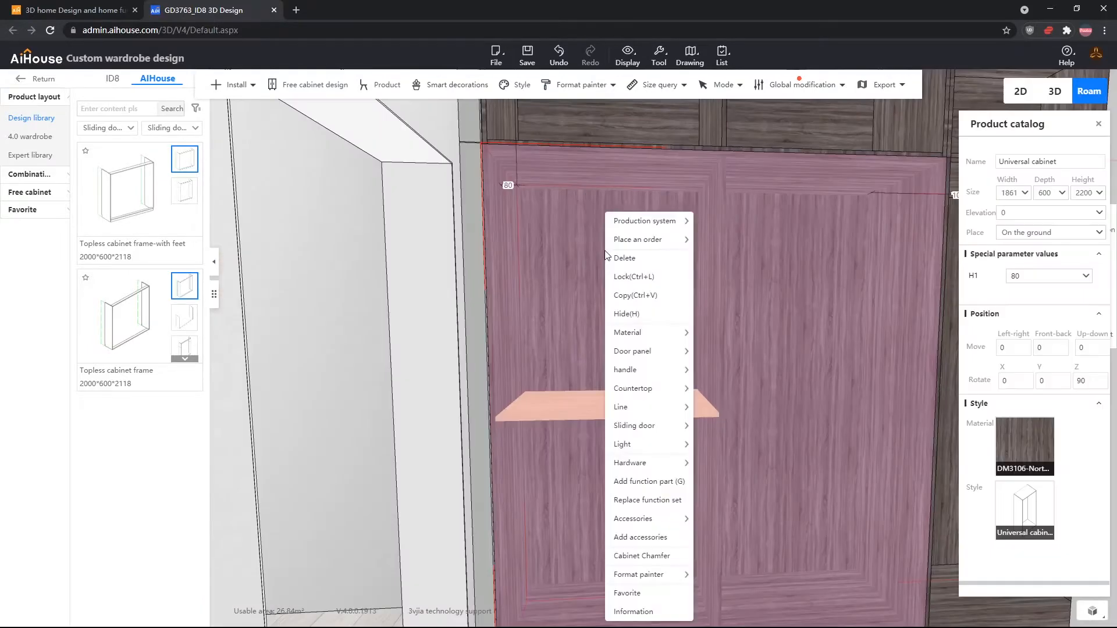
{"action": "mouse_move", "coordinate": [622, 444]}
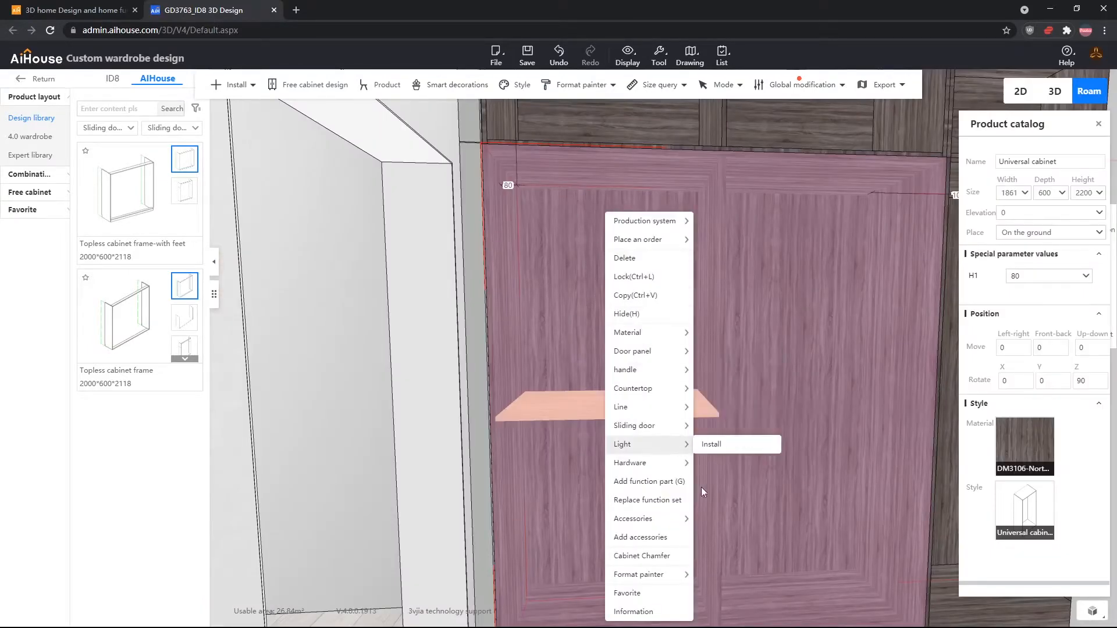
{"action": "mouse_move", "coordinate": [668, 488]}
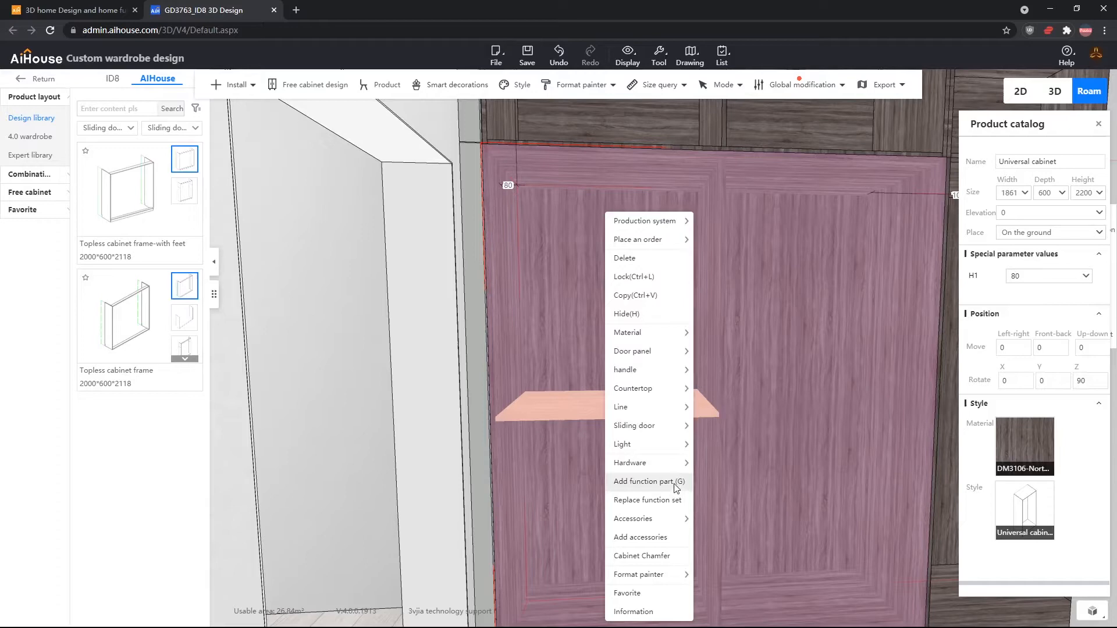
Browse the aluminium alloy clothes rails under Hanging class in the function parts library.
{"action": "left_click", "coordinate": [645, 482]}
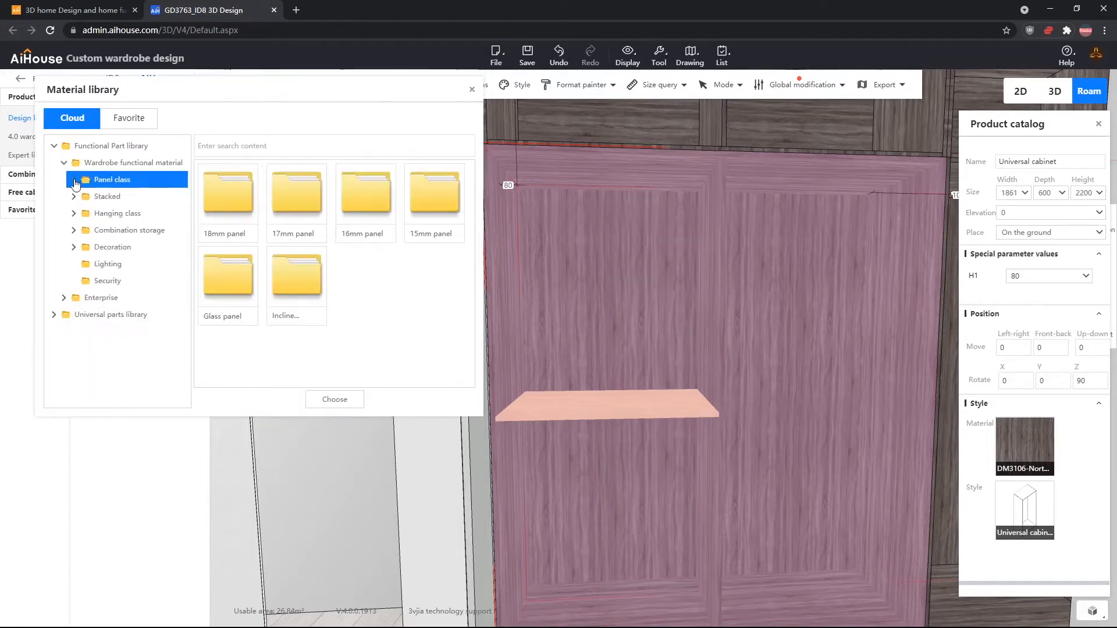
{"action": "left_click", "coordinate": [64, 179]}
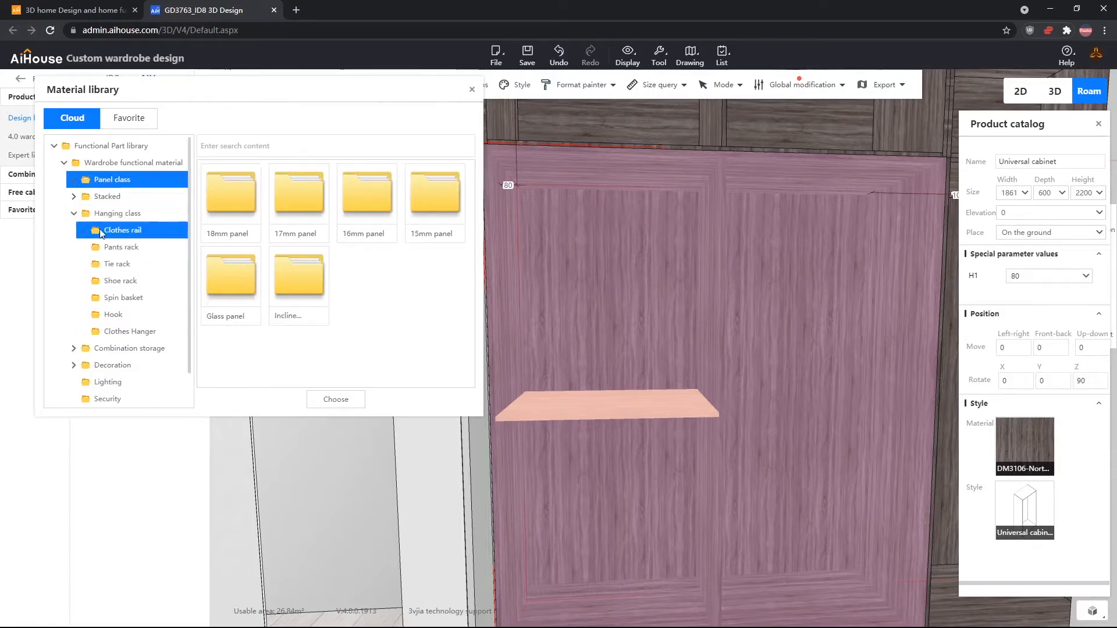
{"action": "left_click", "coordinate": [122, 230]}
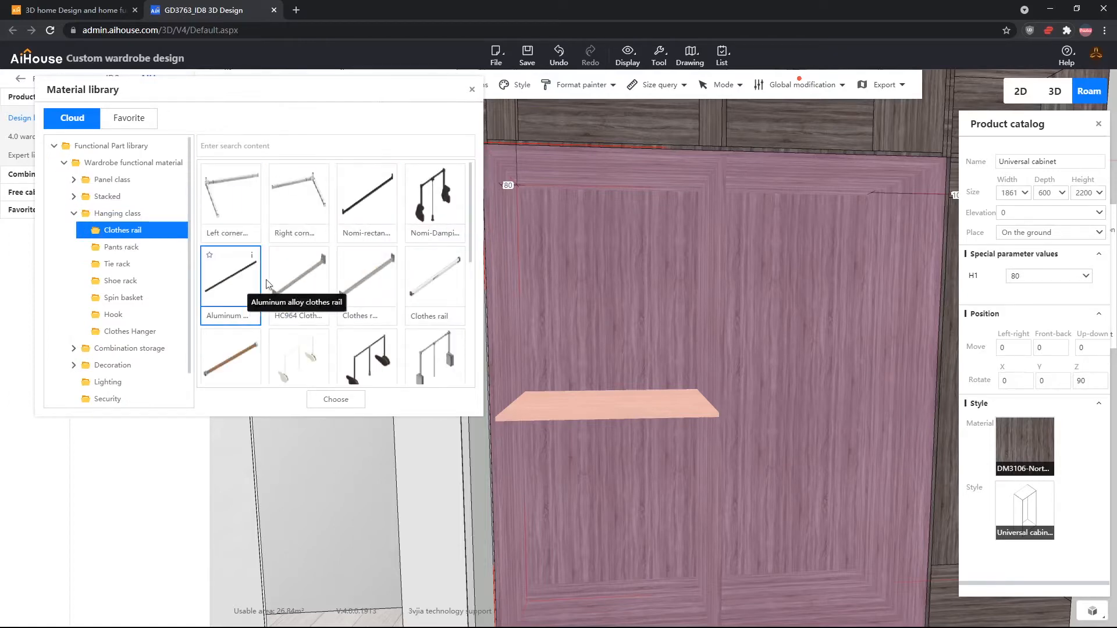
{"action": "mouse_move", "coordinate": [260, 316]}
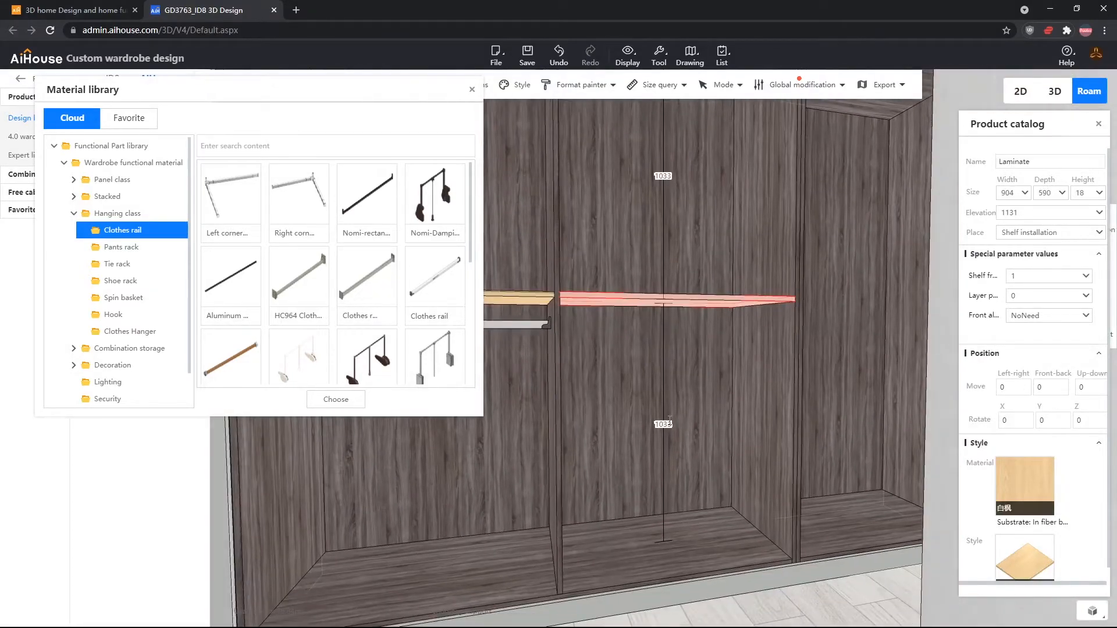
Insert Stacked closure plate panels in the middle section and set a plate's Move X to 70.
{"action": "left_click", "coordinate": [107, 196]}
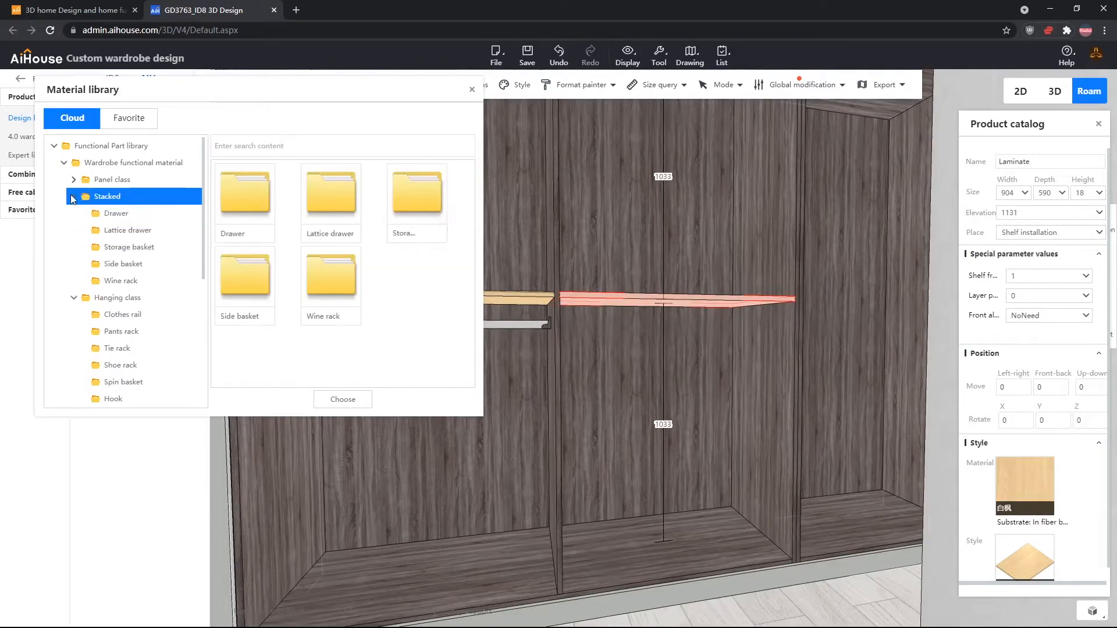
{"action": "left_click", "coordinate": [116, 213]}
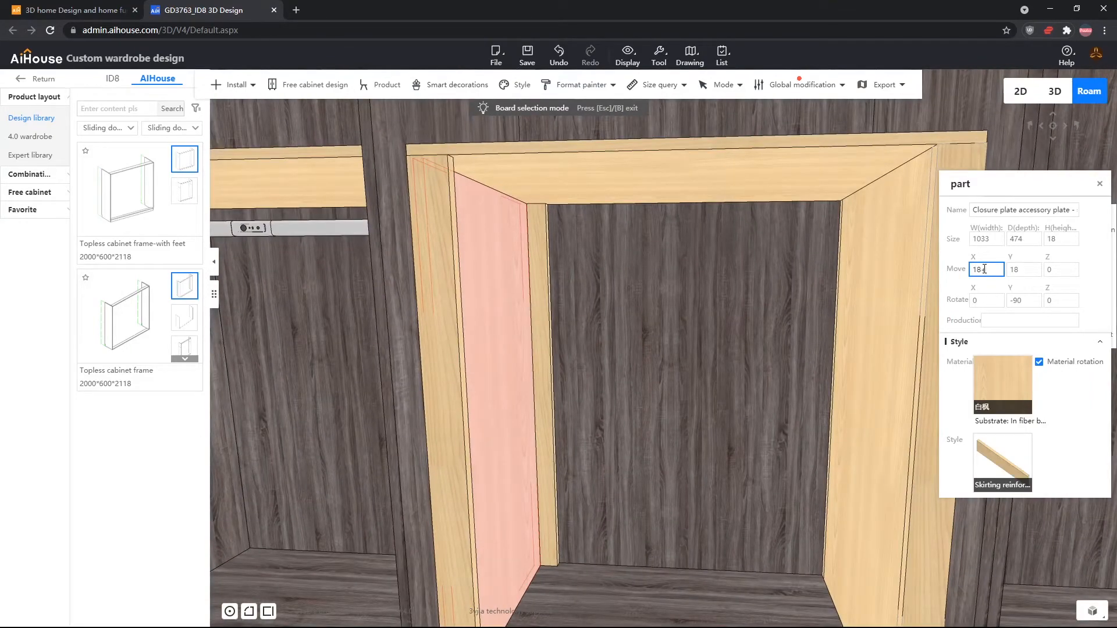
{"action": "type", "text": "70"}
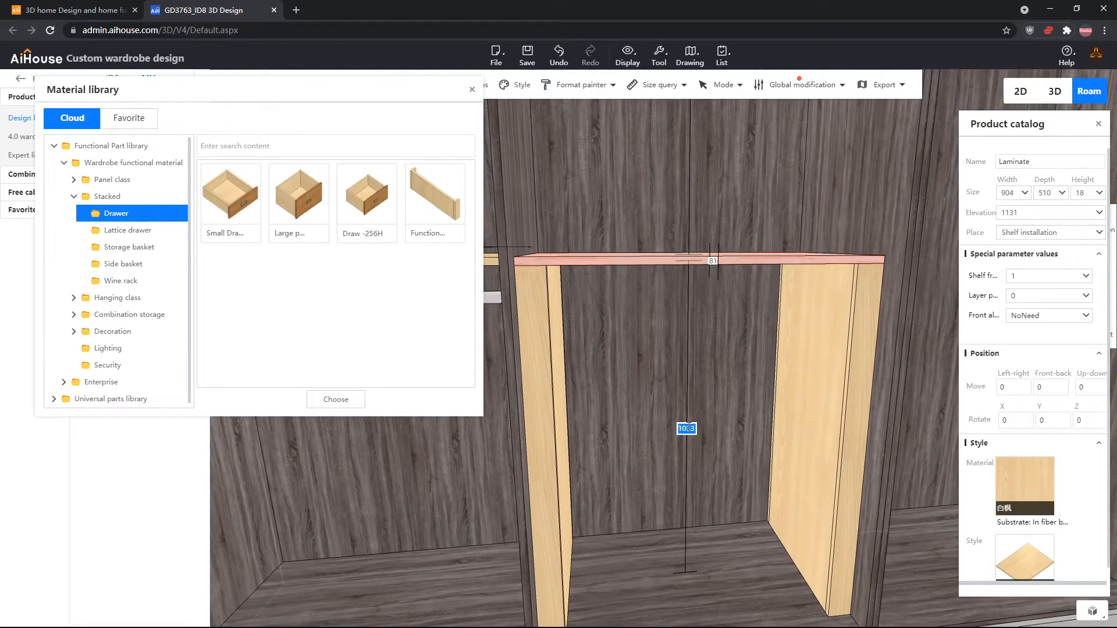
{"action": "mouse_move", "coordinate": [237, 202]}
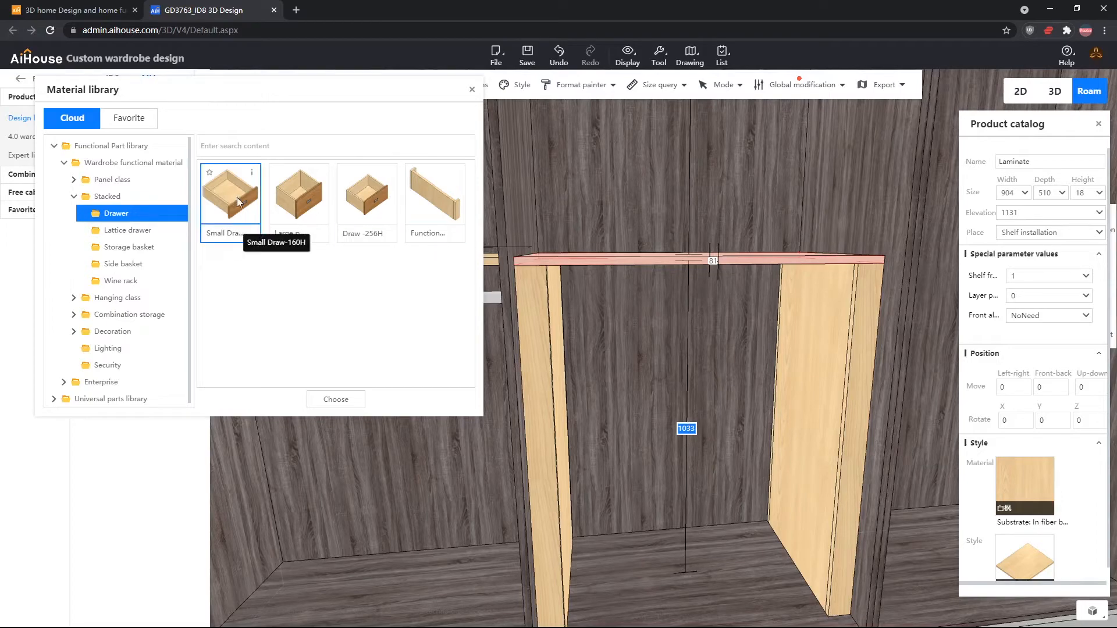
Place the Small Draw-160H drawer inside the pale wood enclosure.
{"action": "left_click", "coordinate": [335, 399]}
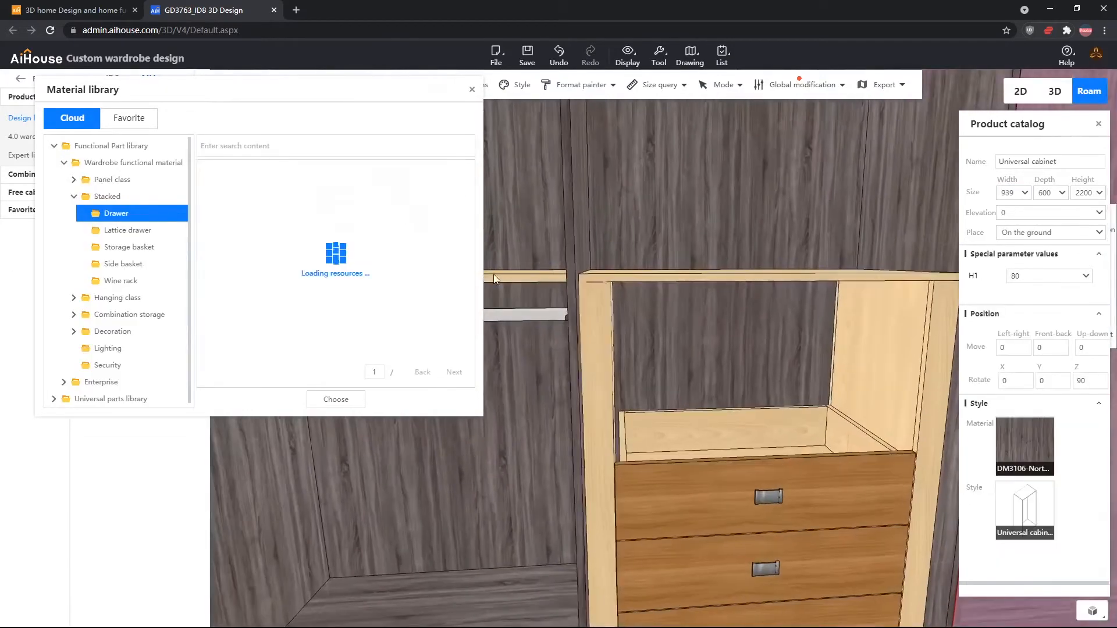
Add the dark lattice drawer tray above the drawers and expand Panel class.
{"action": "left_click", "coordinate": [124, 230]}
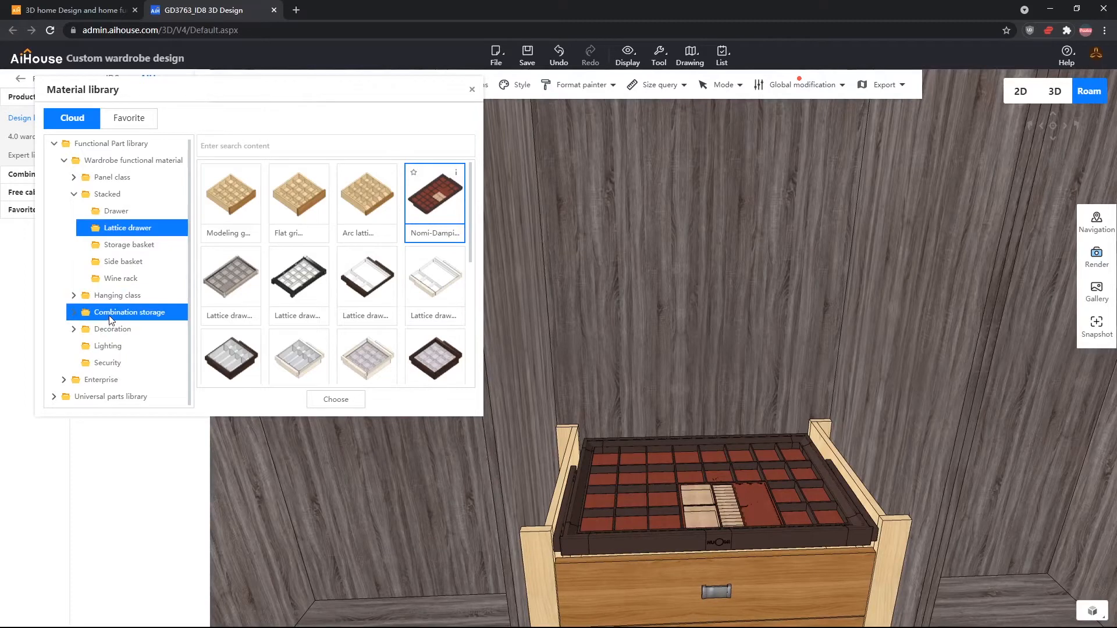
{"action": "left_click", "coordinate": [111, 179]}
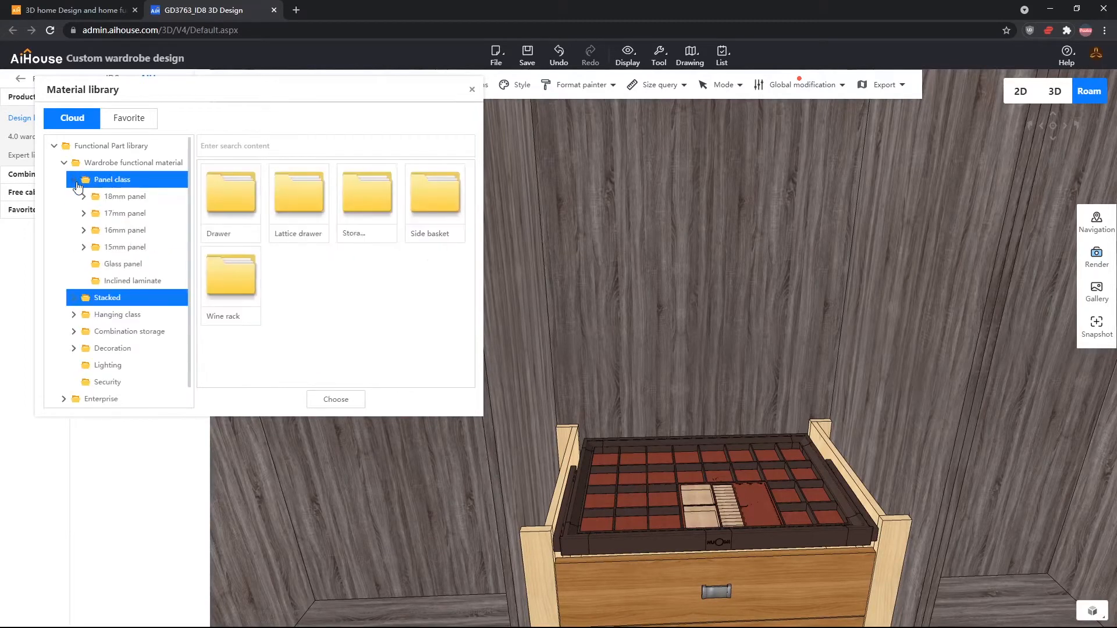
Place an Aluminum frame glass laminate panel over the lattice drawer.
{"action": "left_click", "coordinate": [119, 264]}
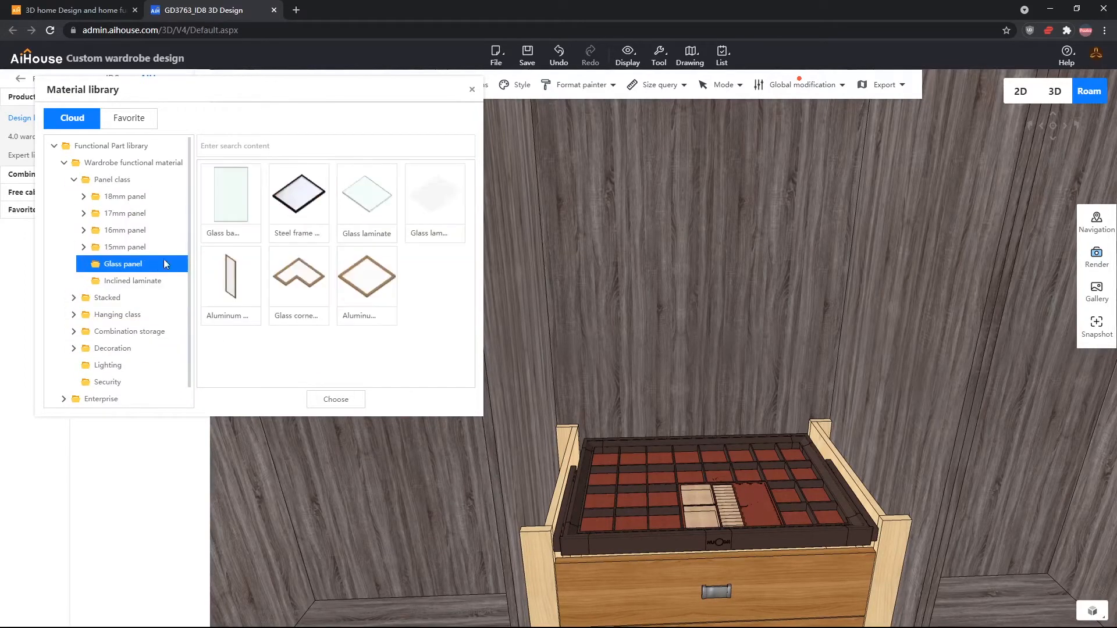
{"action": "mouse_move", "coordinate": [363, 292]}
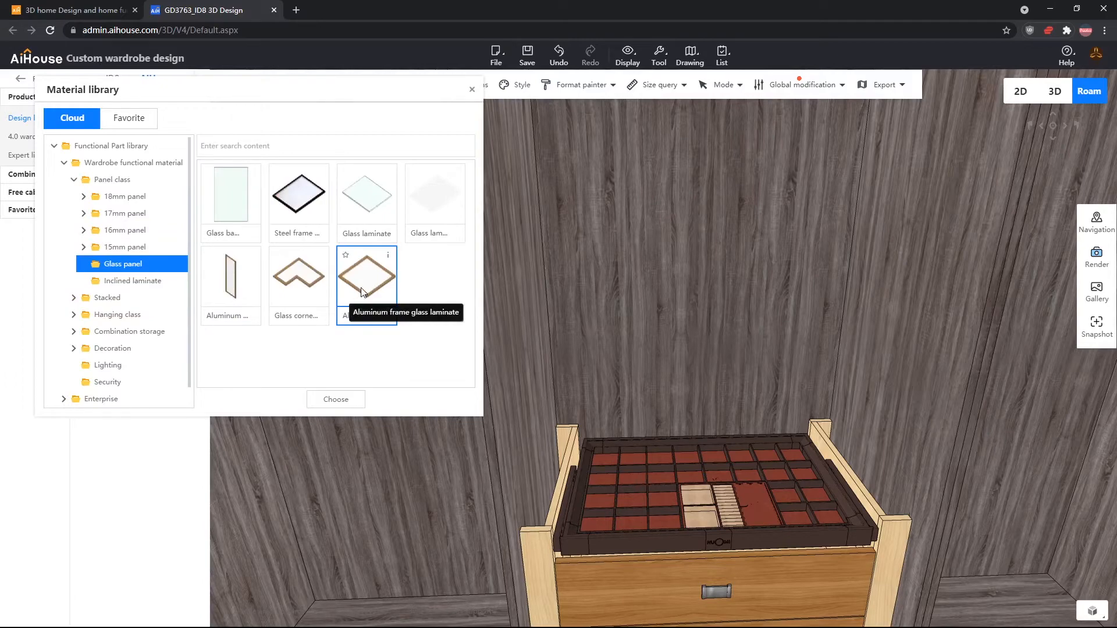
{"action": "left_click", "coordinate": [336, 399]}
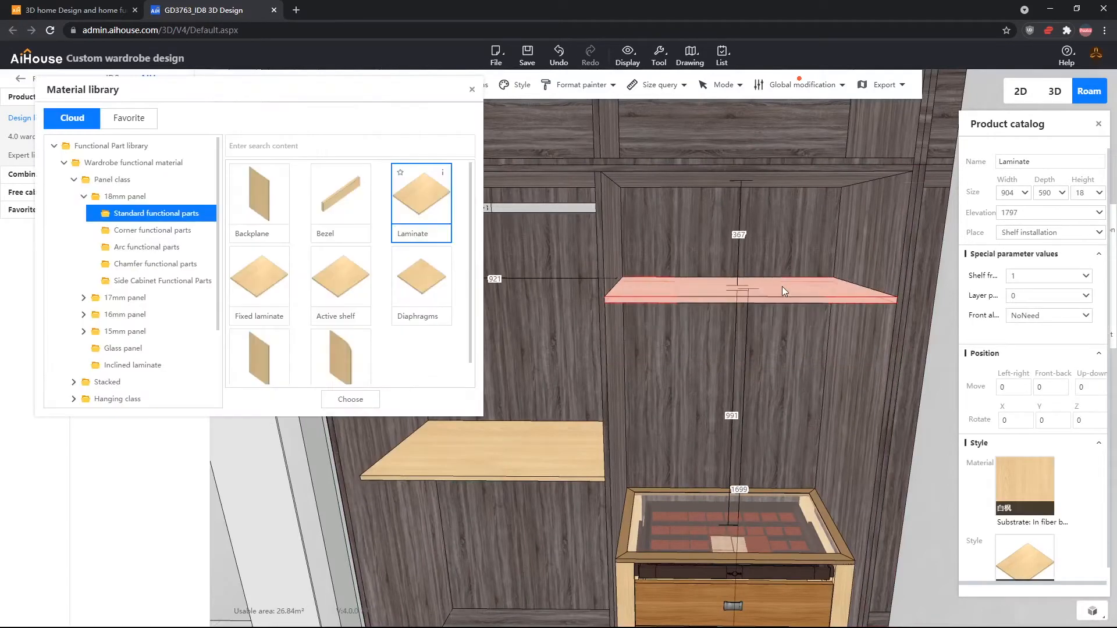
Evenly divide the new laminate shelf above the glass-topped drawers into 2.
{"action": "right_click", "coordinate": [784, 290]}
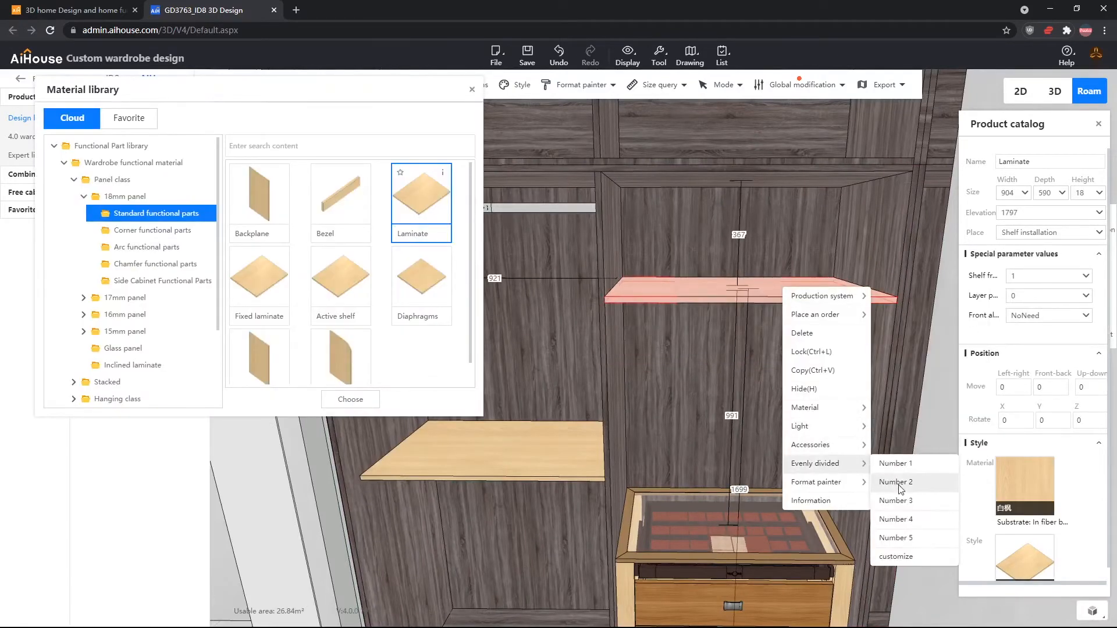
{"action": "left_click", "coordinate": [895, 482]}
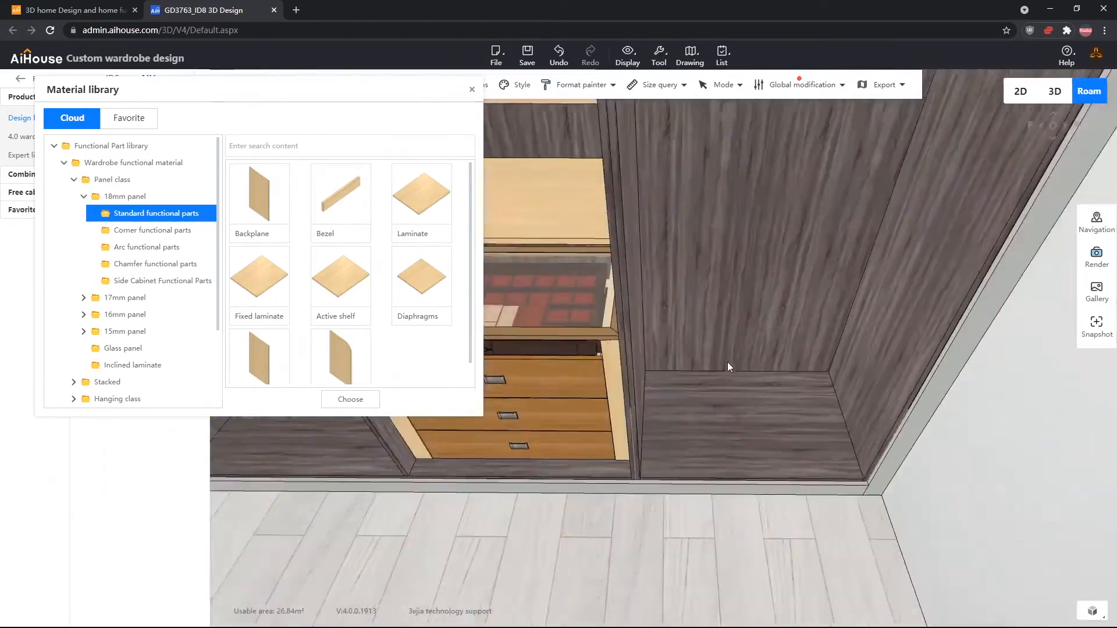
Inspect the fitted interior, close the Material library and pick the universal cabinet.
{"action": "left_click", "coordinate": [728, 367]}
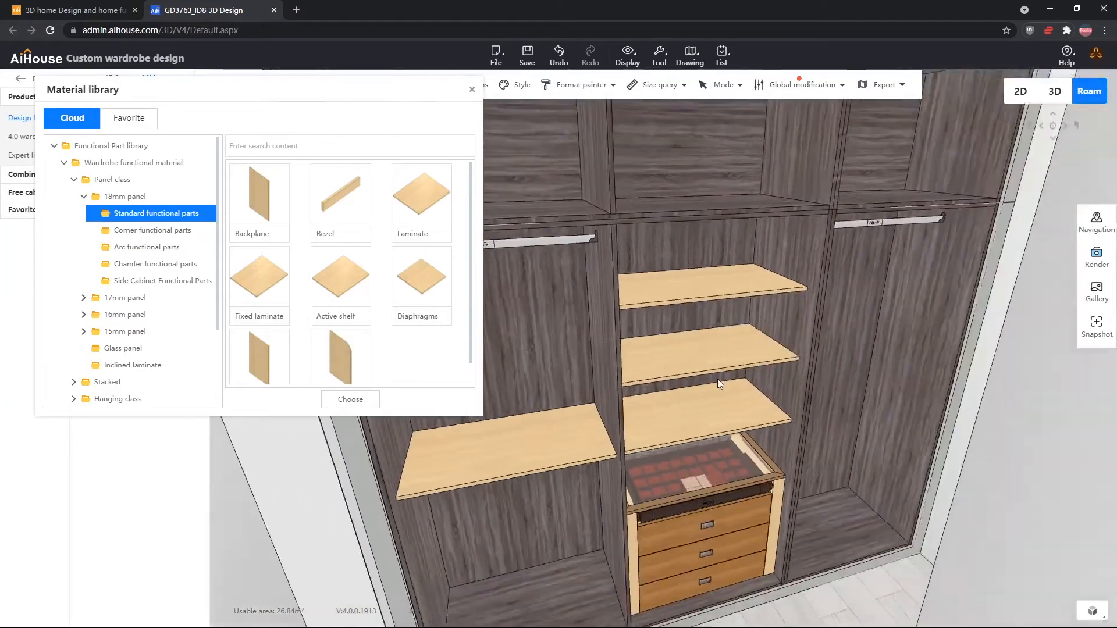
{"action": "left_click", "coordinate": [472, 89]}
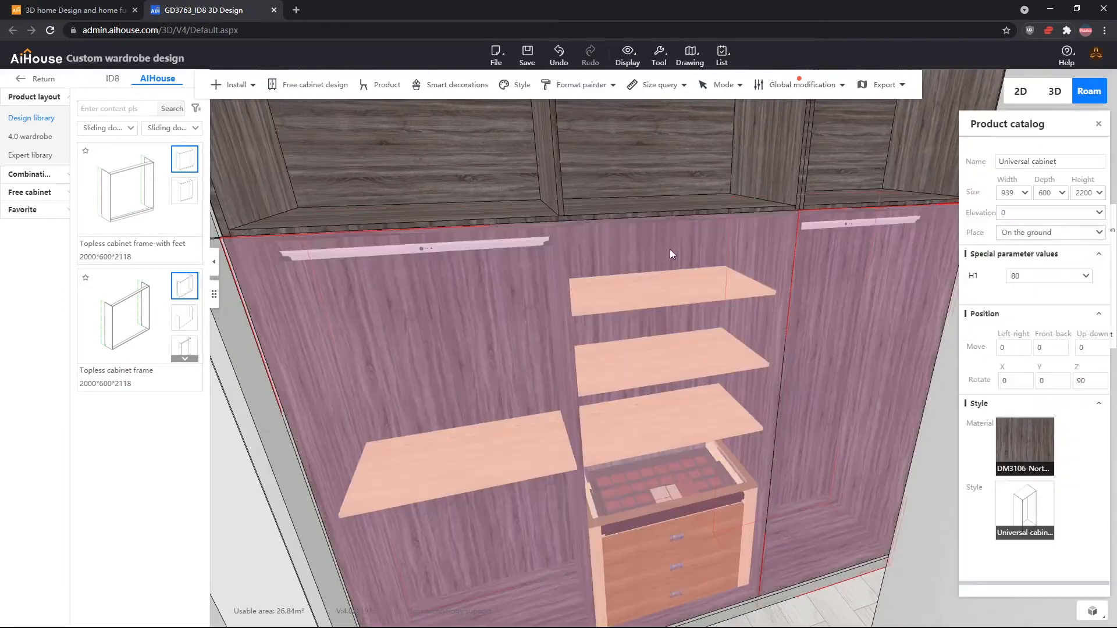
Search 'gray oak' in the Material library and apply grey oak to the cabinet panels.
{"action": "left_click", "coordinate": [1024, 446]}
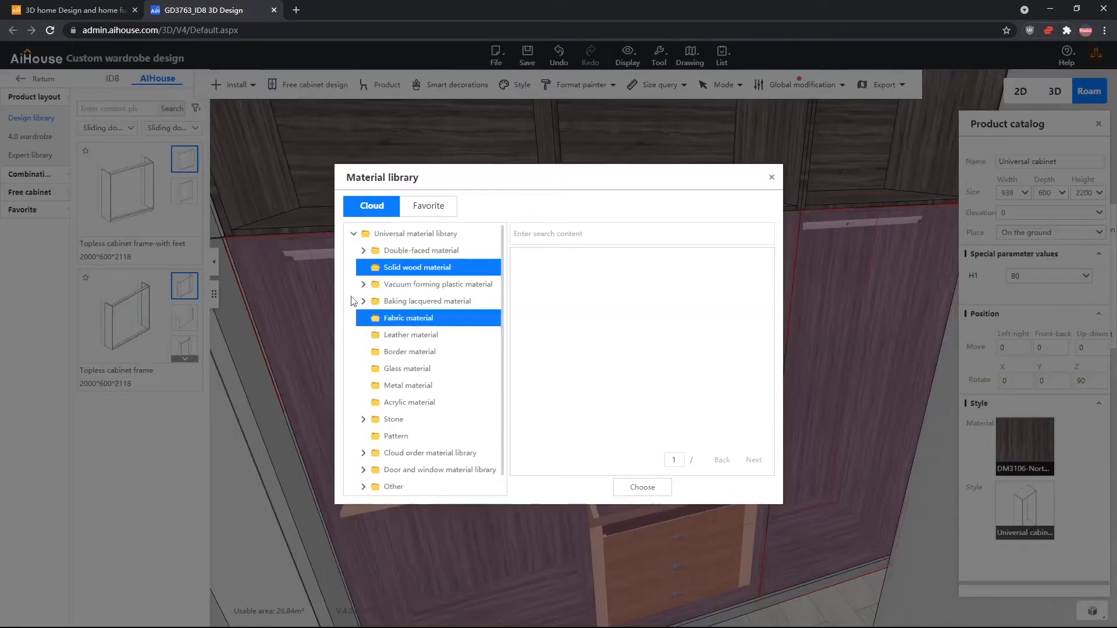
{"action": "left_click", "coordinate": [416, 267]}
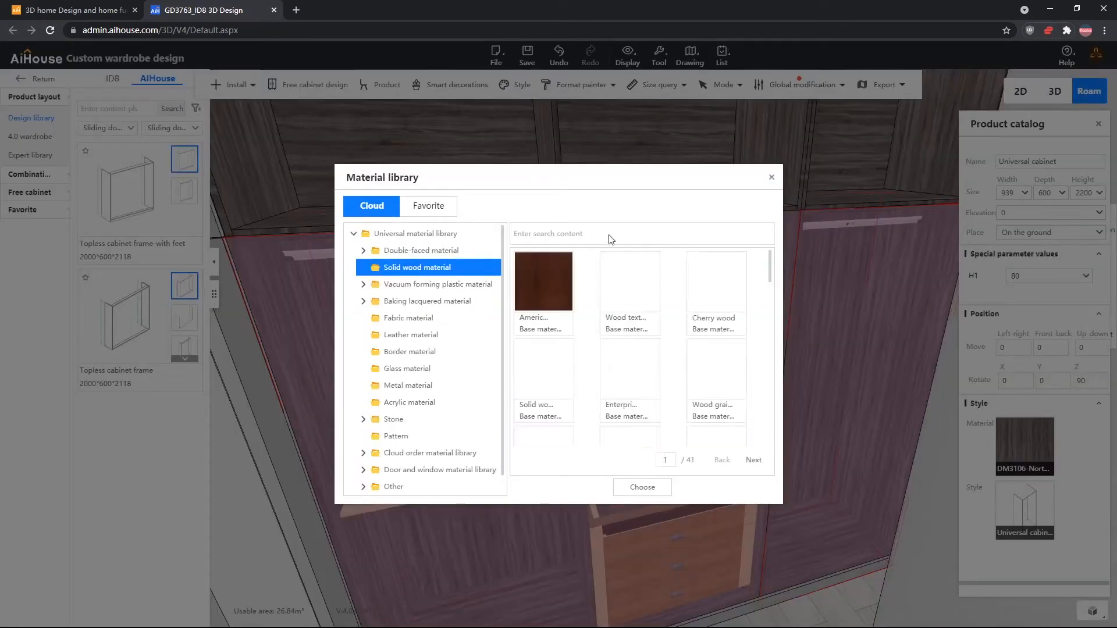
{"action": "type", "text": "gray oak"}
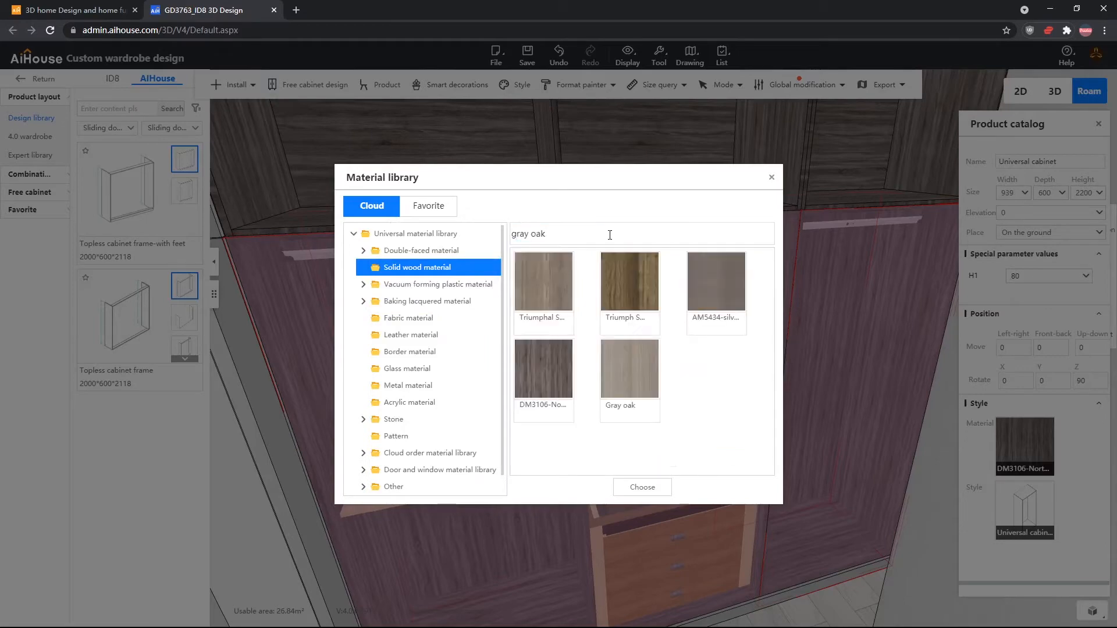
{"action": "left_click", "coordinate": [771, 177]}
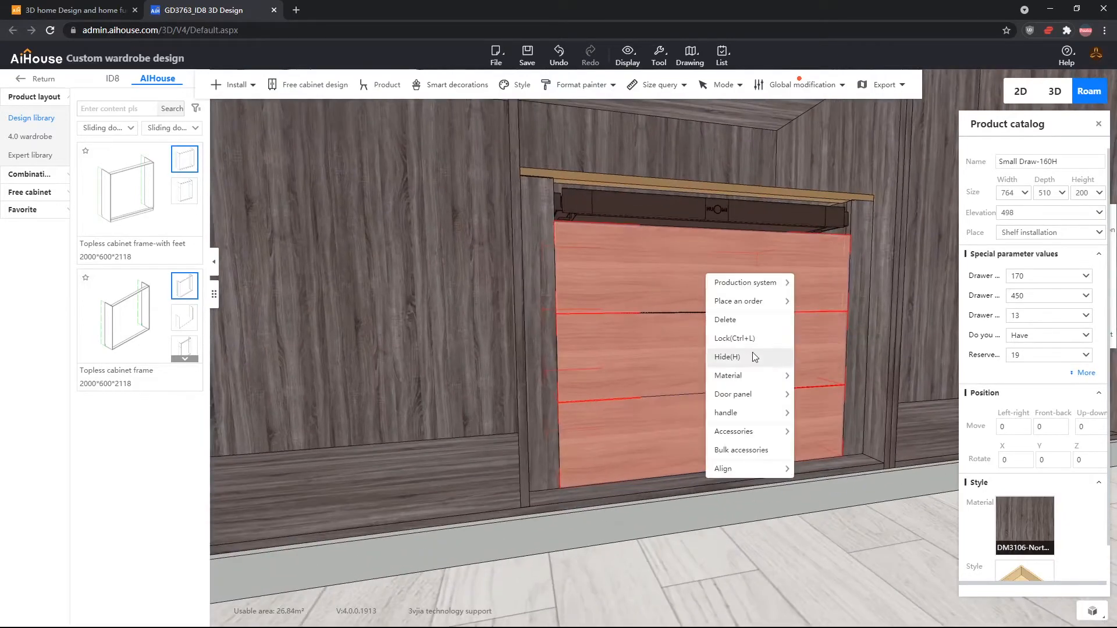
Apply grey oak to the Small Draw-160H drawer unit after searching 'gray ok'.
{"action": "left_click", "coordinate": [727, 375]}
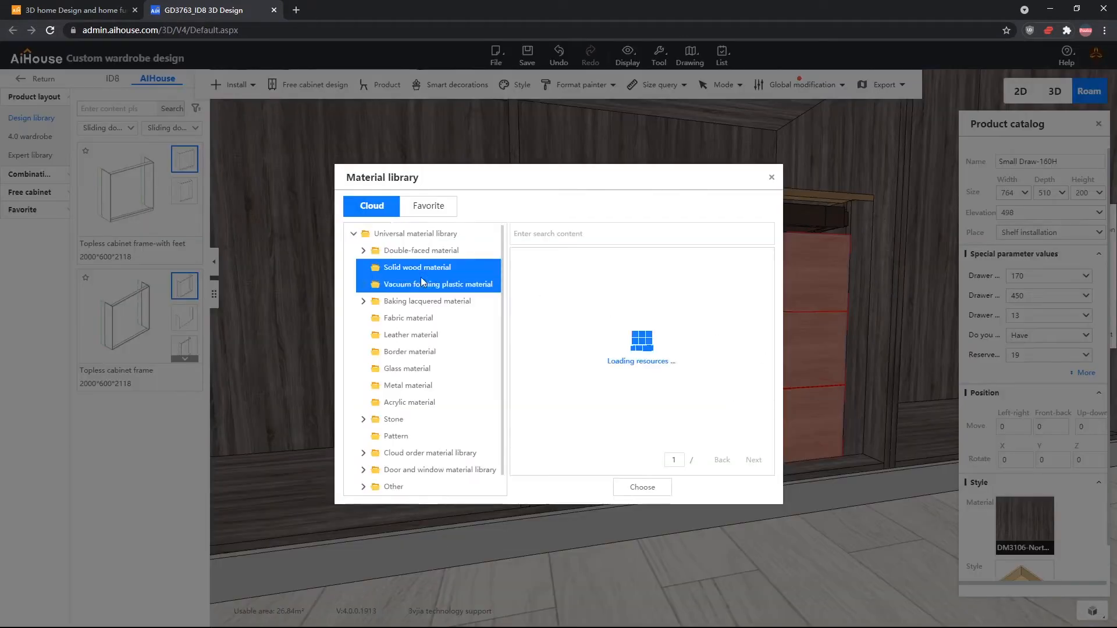
{"action": "left_click", "coordinate": [417, 267]}
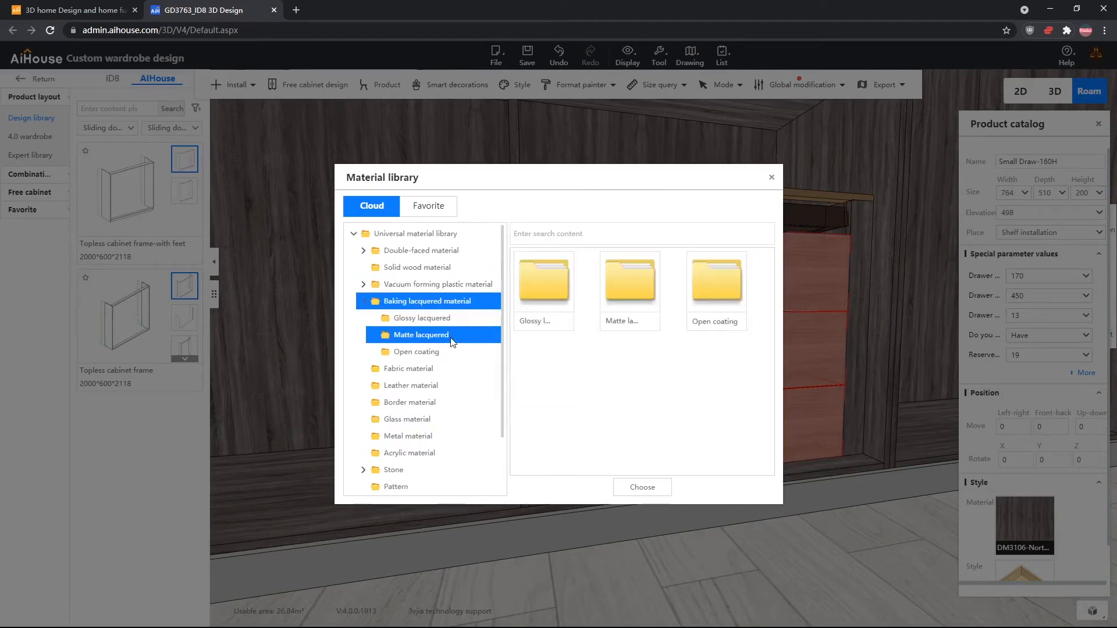
{"action": "left_click", "coordinate": [417, 267]}
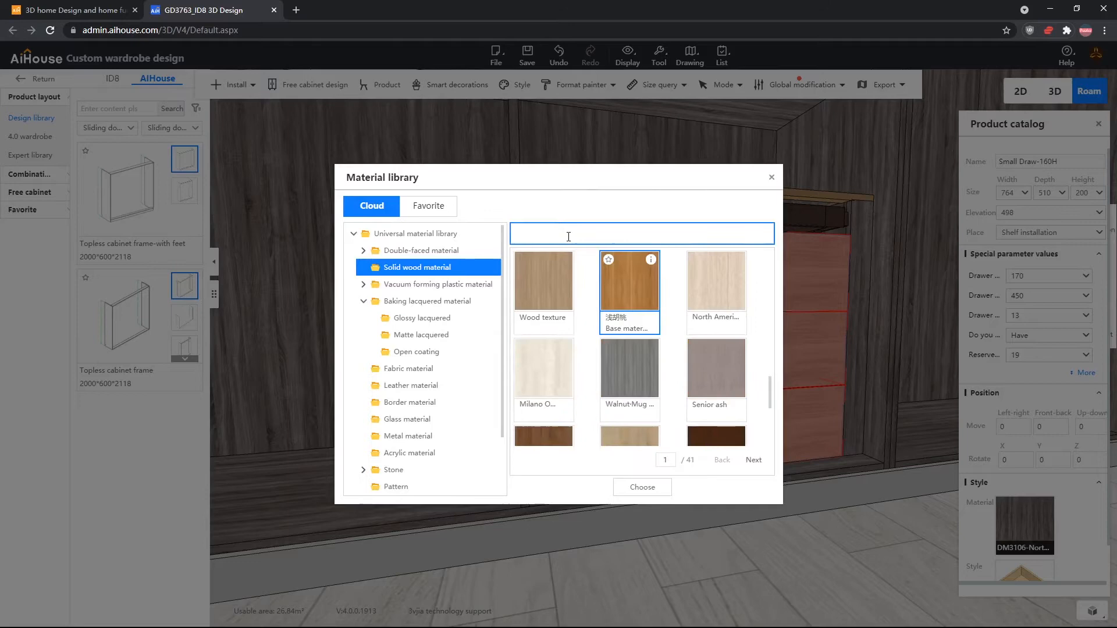
{"action": "type", "text": "gray ok"}
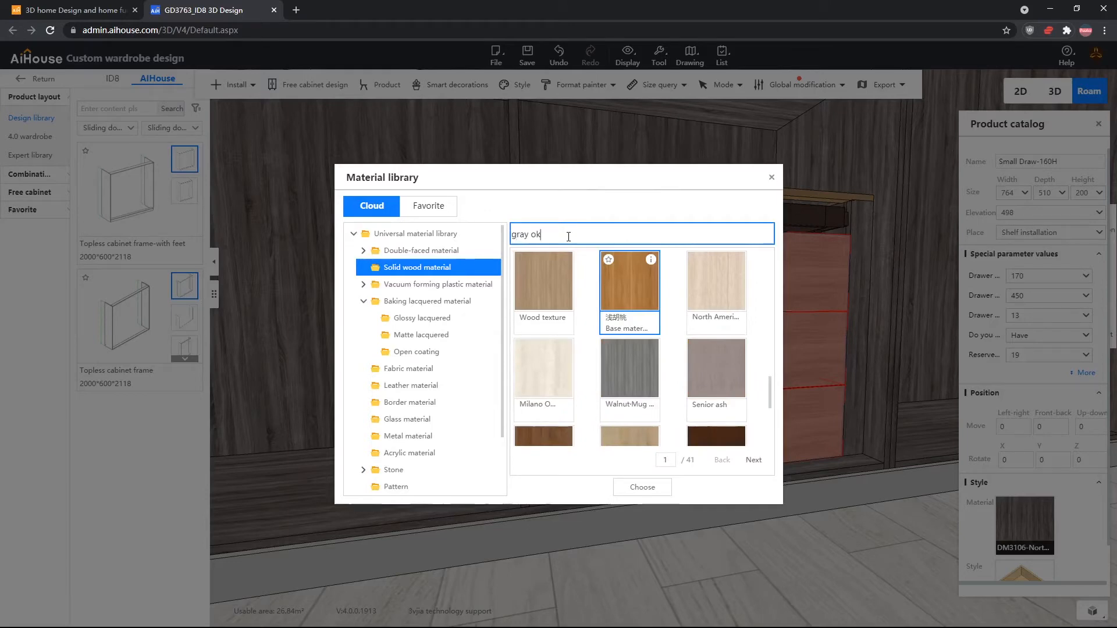
{"action": "left_click", "coordinate": [772, 177]}
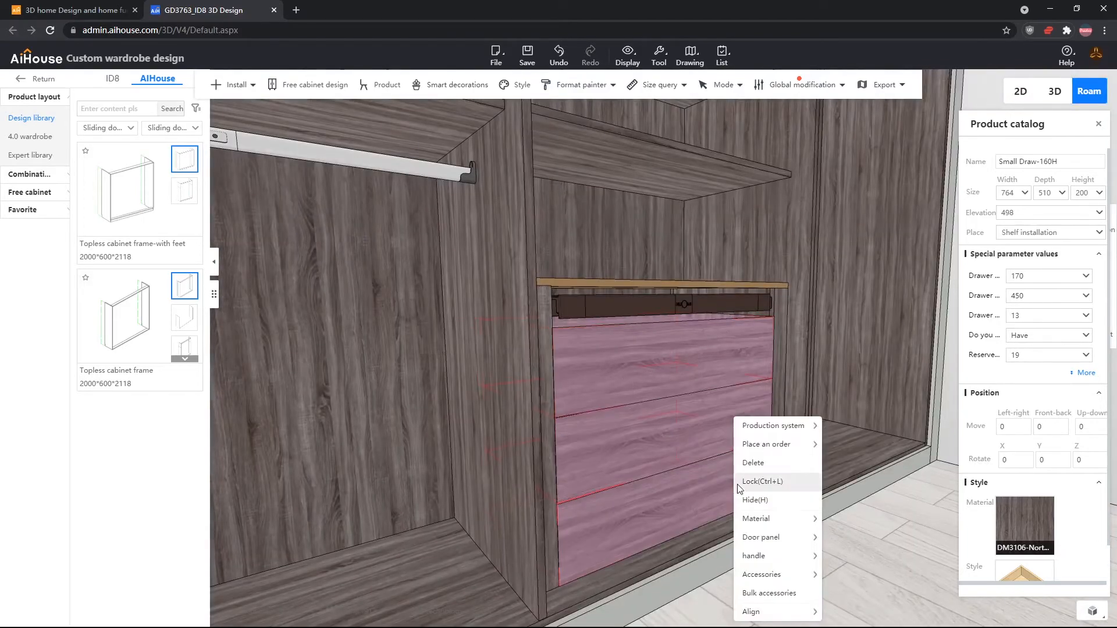
Add a Zinc alloy handle to the drawer fronts via Handle installation.
{"action": "left_click", "coordinate": [754, 556]}
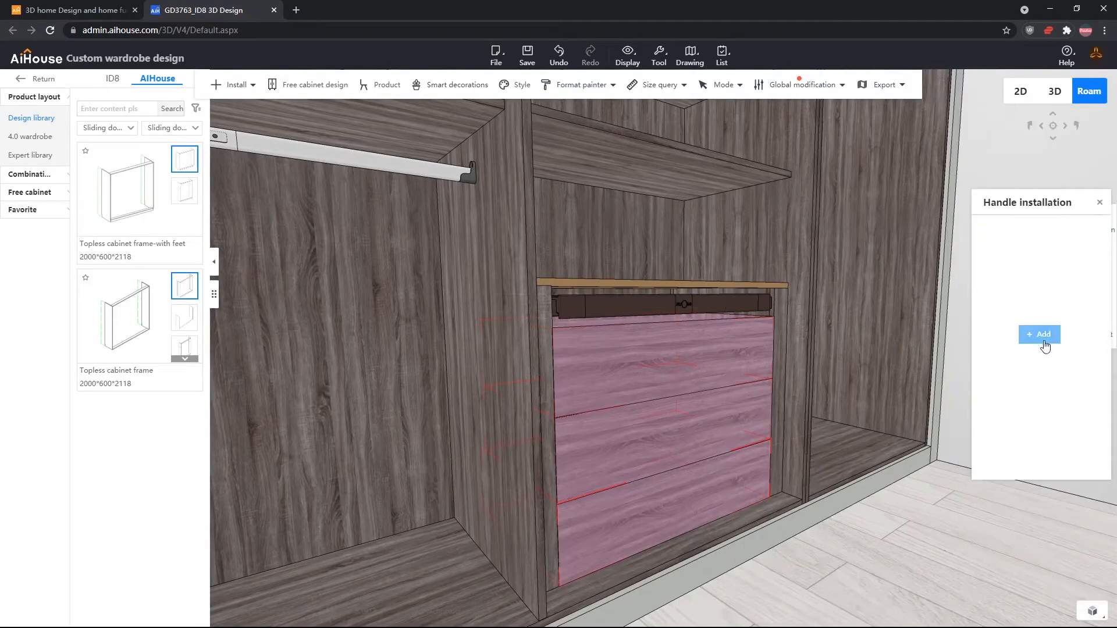
{"action": "left_click", "coordinate": [1039, 334]}
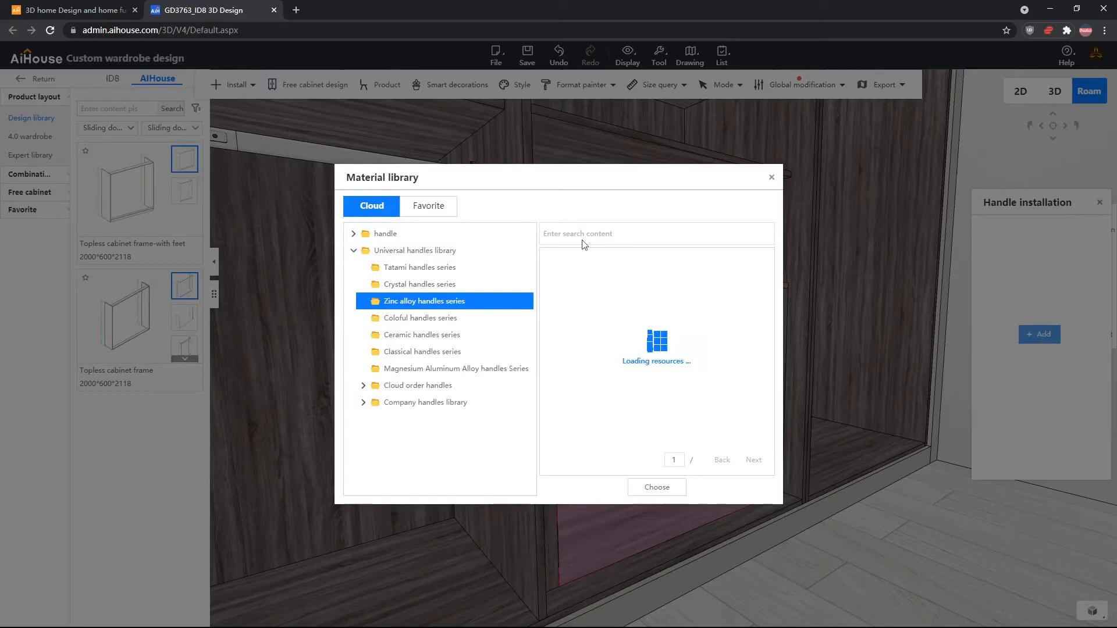
{"action": "left_click", "coordinate": [772, 177]}
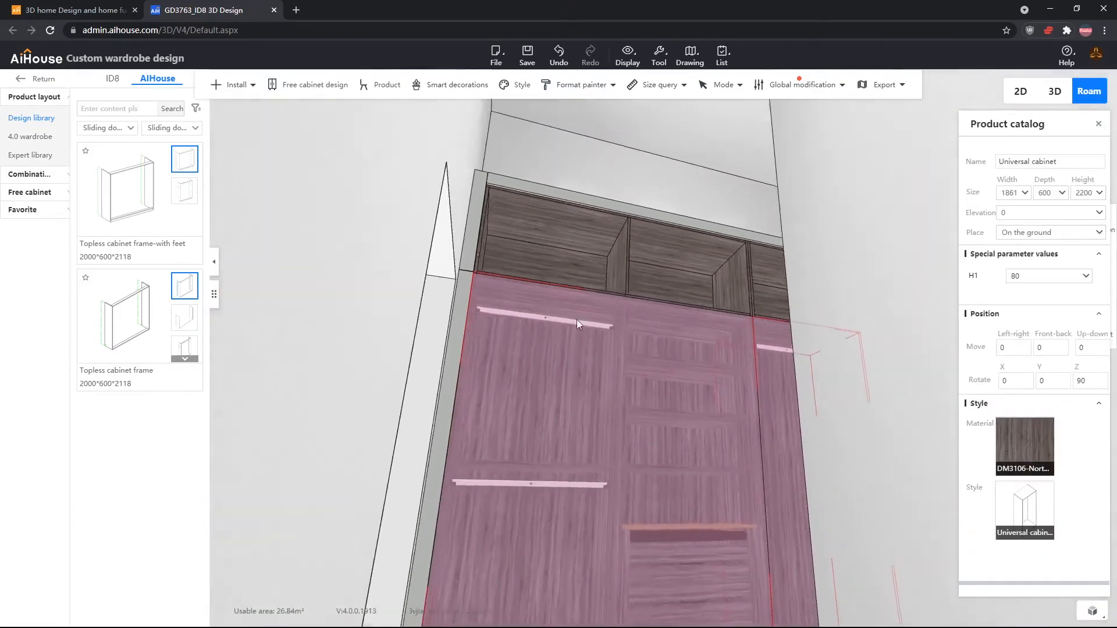
Add the E style recessed light from Custom lighting to the wardrobe cabinet.
{"action": "right_click", "coordinate": [577, 324]}
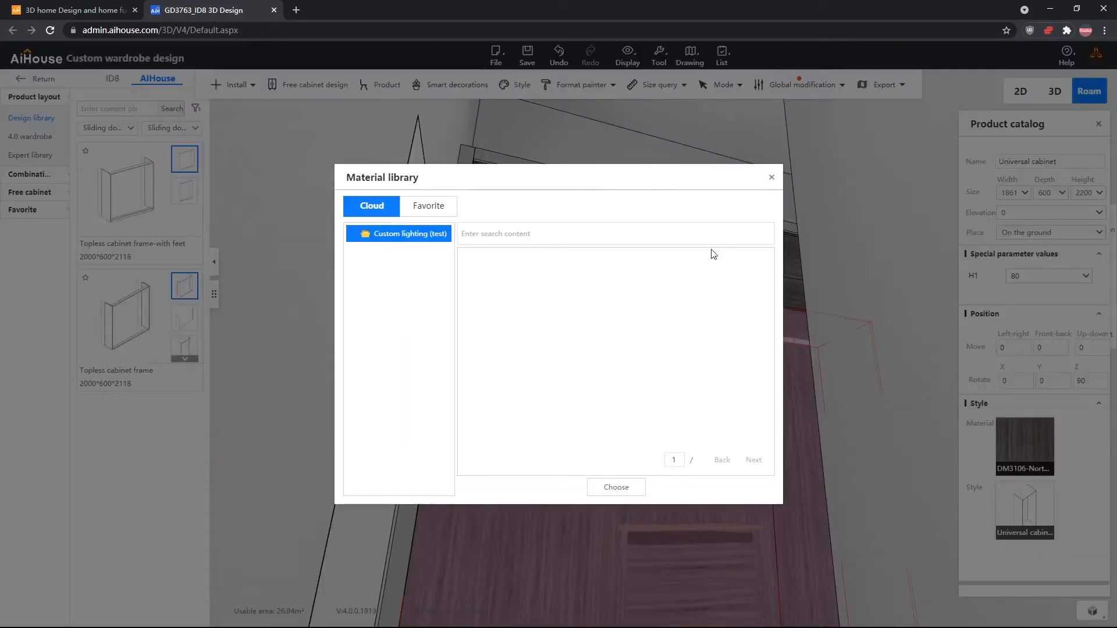
{"action": "left_click", "coordinate": [406, 234]}
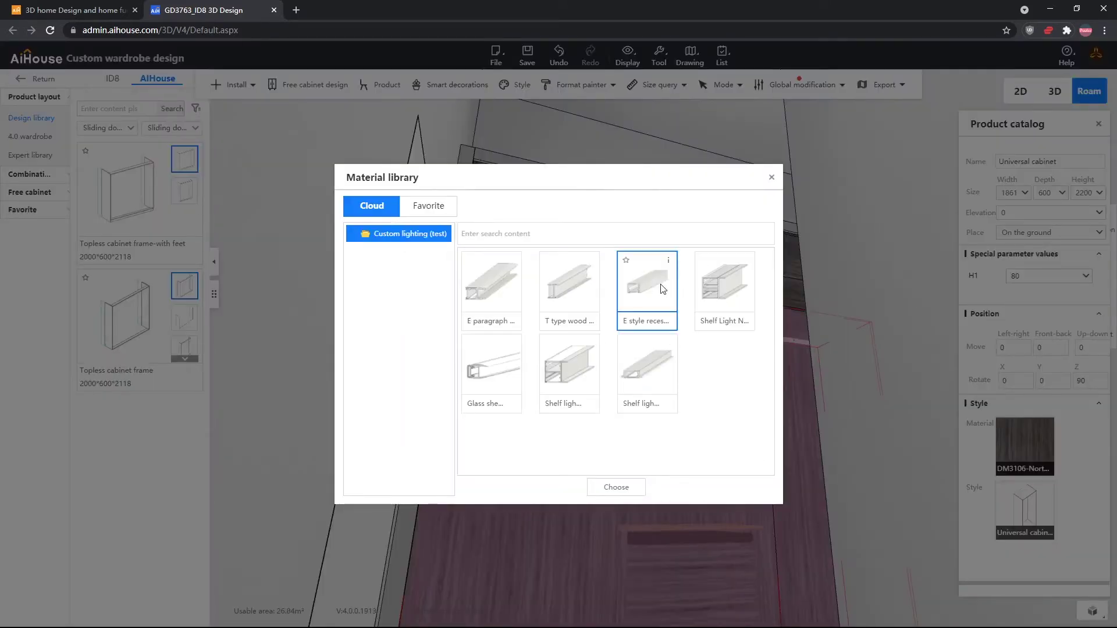
{"action": "left_click", "coordinate": [616, 487]}
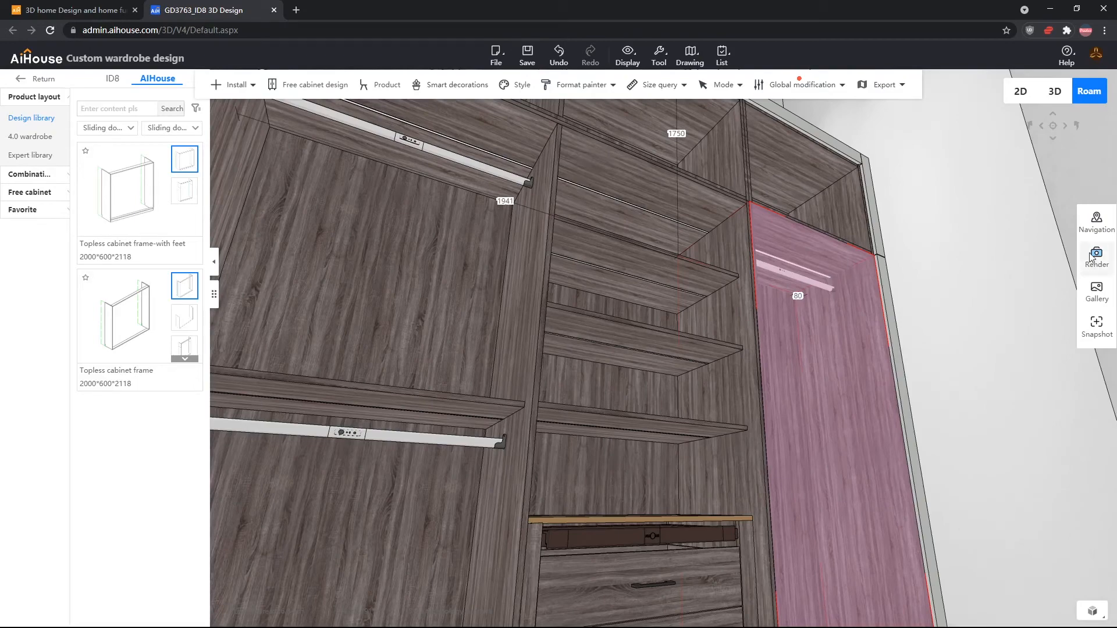
Preview the rail light strip in a render, then return to design.
{"action": "left_click", "coordinate": [1096, 256]}
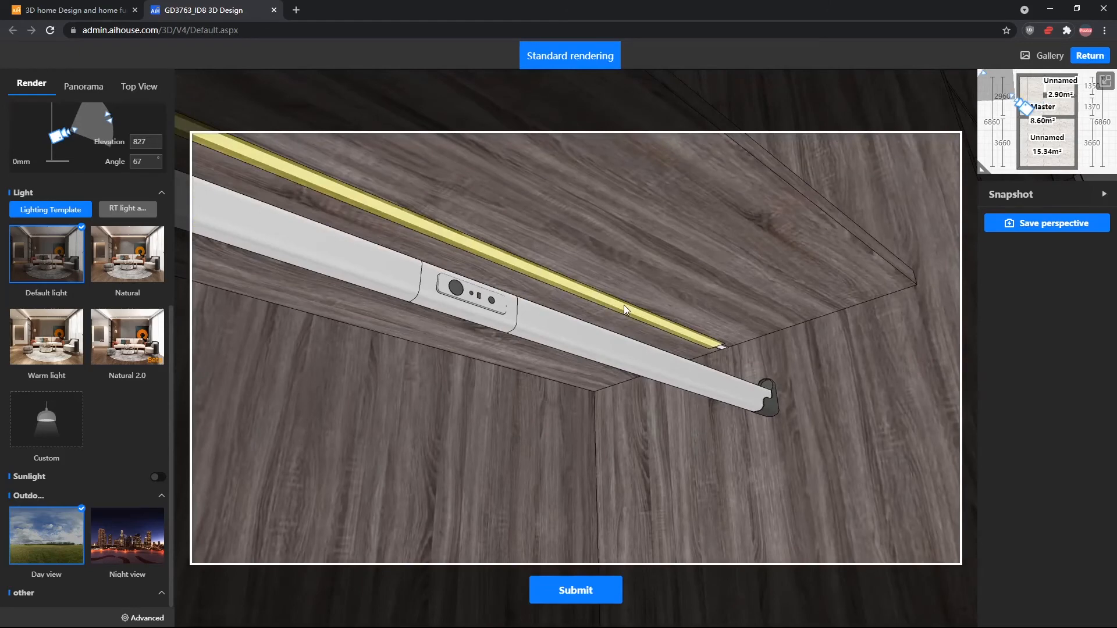
{"action": "left_click", "coordinate": [46, 419]}
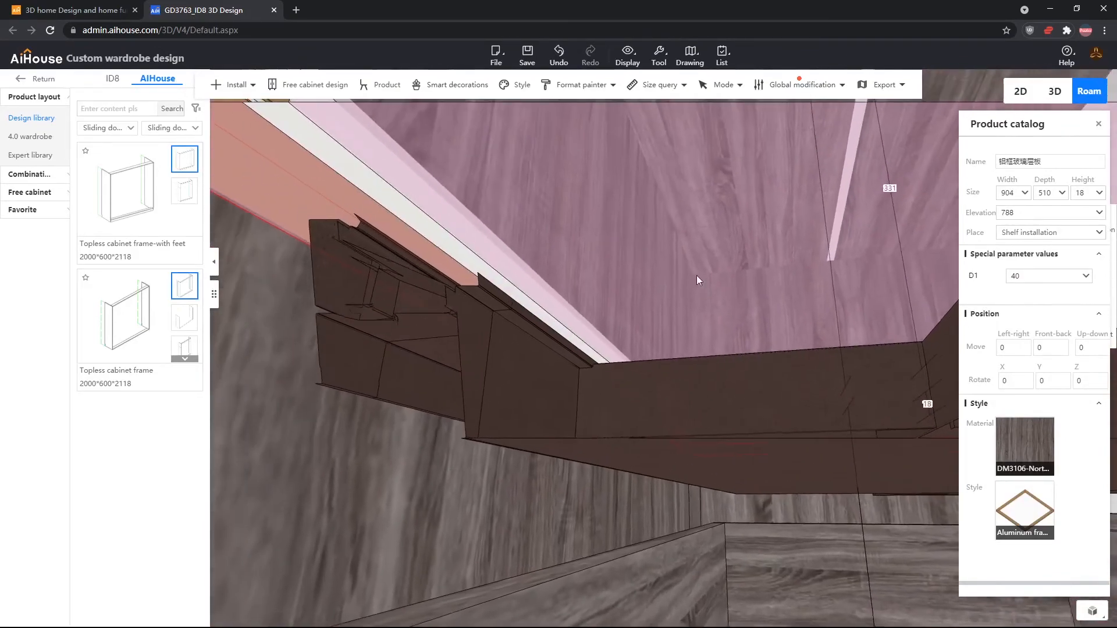
Give the glass shelf European grey glass and a Metal material frame.
{"action": "left_click", "coordinate": [1098, 123]}
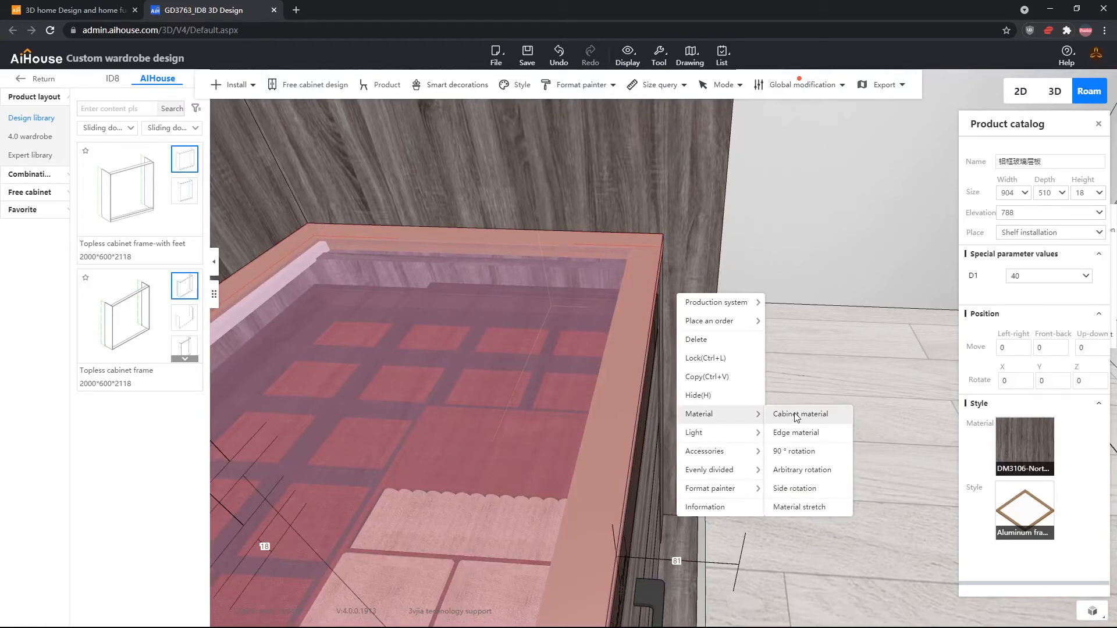
{"action": "left_click", "coordinate": [800, 414]}
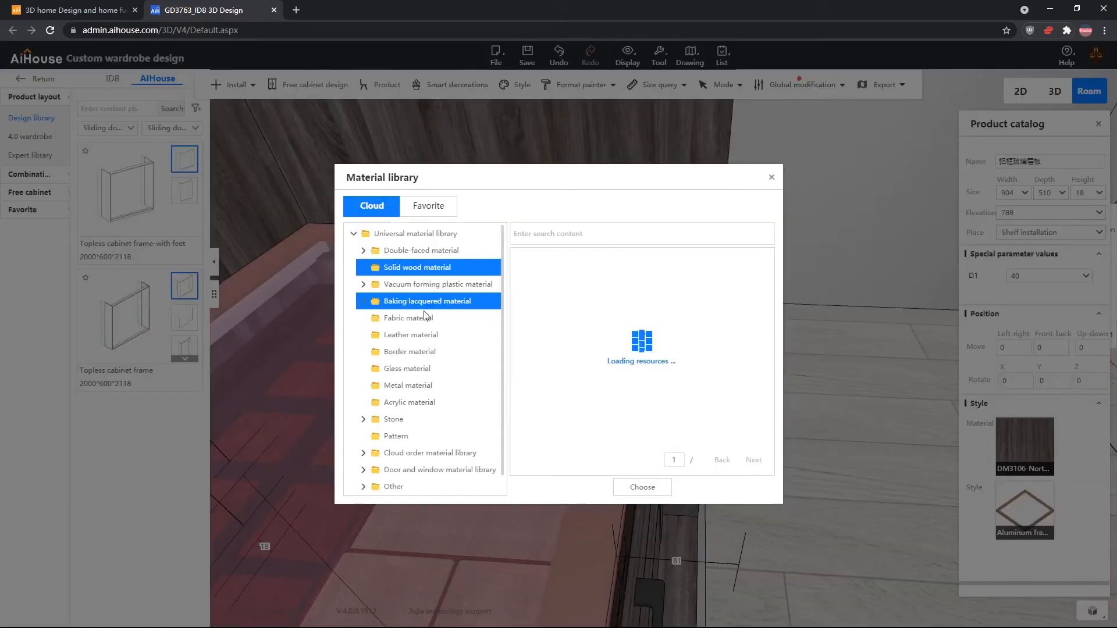
{"action": "left_click", "coordinate": [407, 369]}
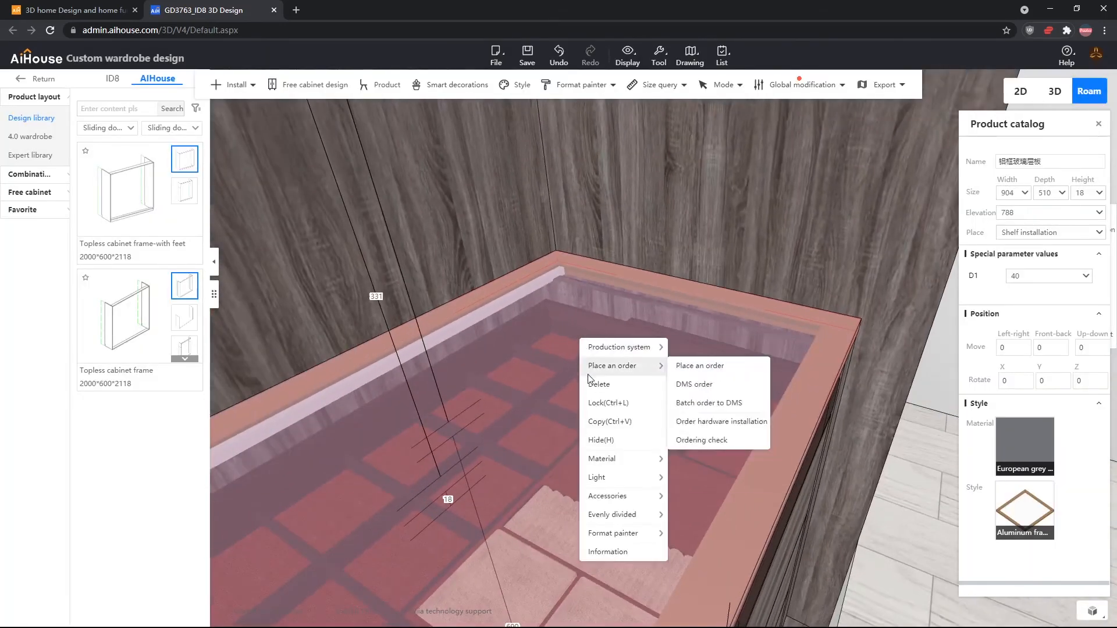
{"action": "left_click", "coordinate": [601, 458]}
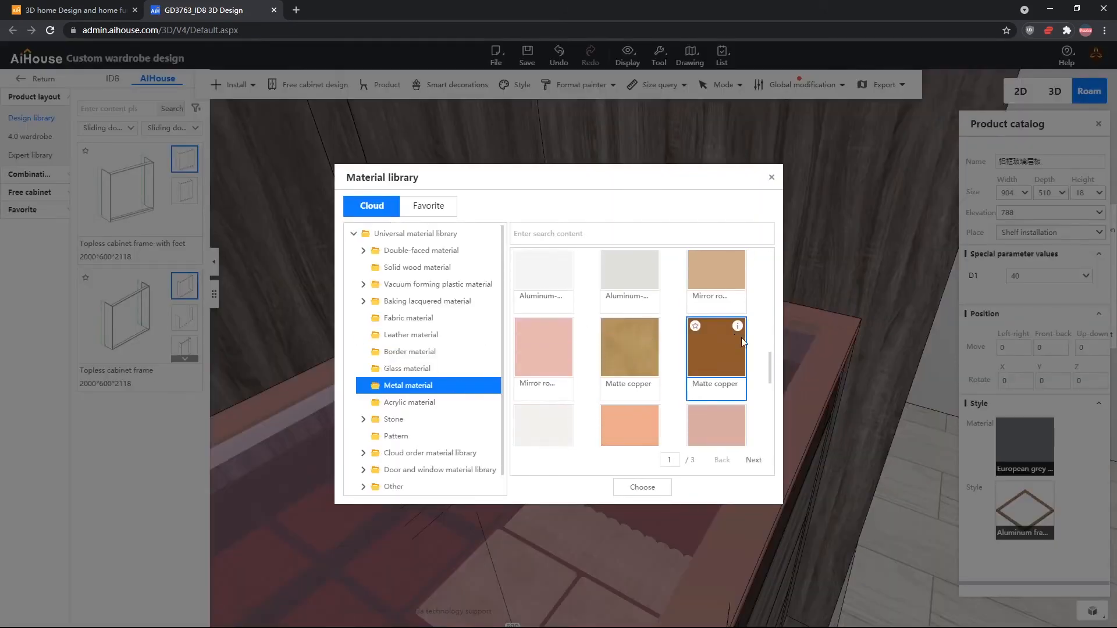
{"action": "left_click", "coordinate": [642, 487]}
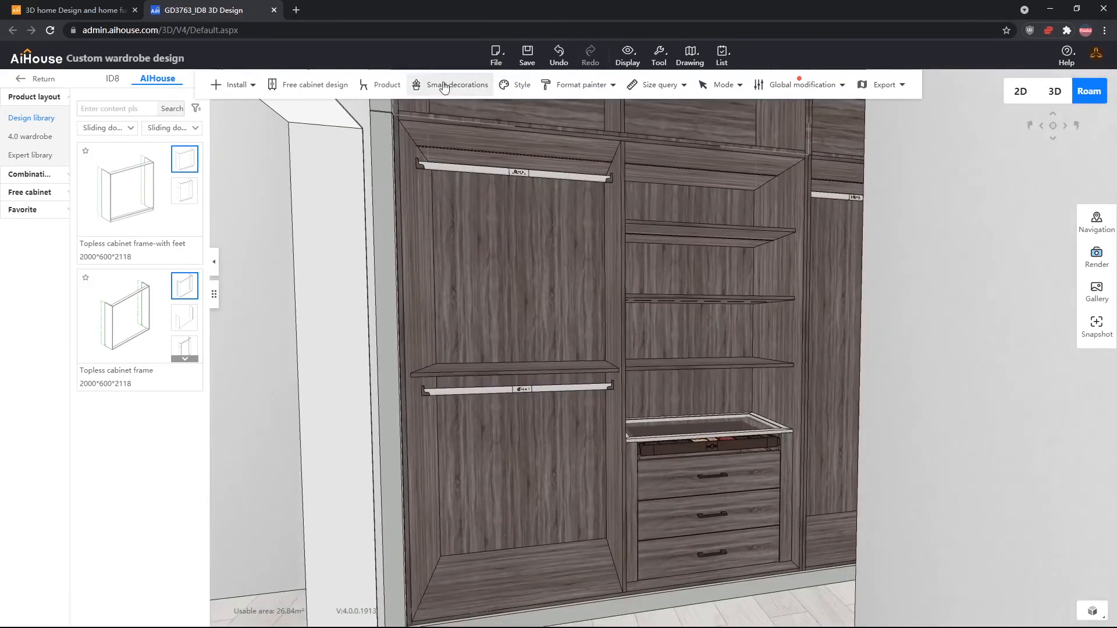
Auto-decorate the single wardrobe space with Intelligent Recommendation and orbit to view the doors.
{"action": "left_click", "coordinate": [522, 85]}
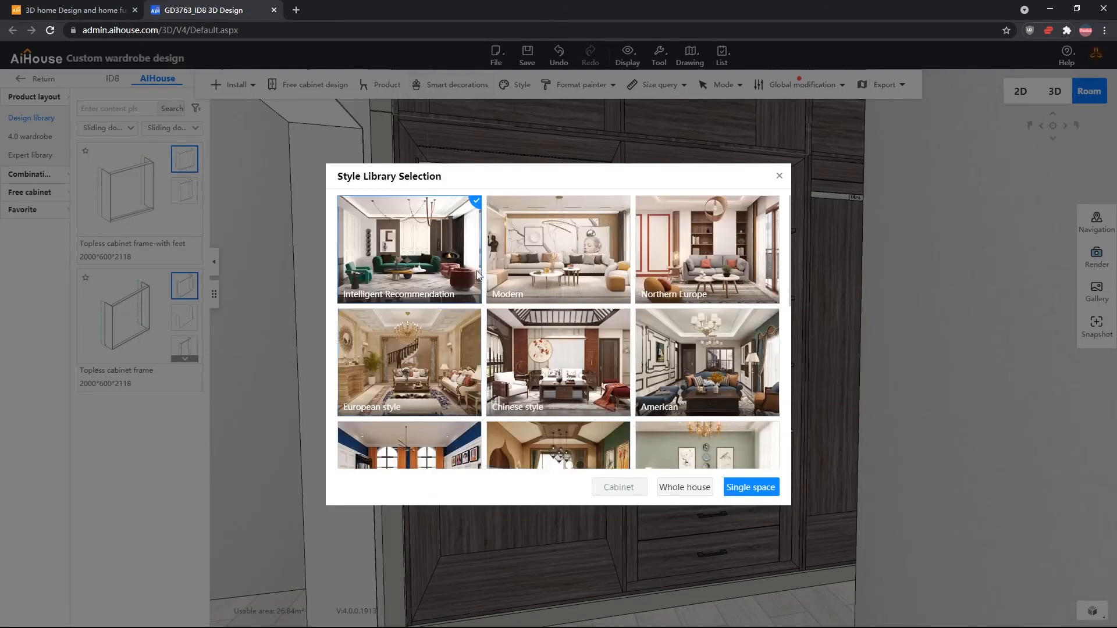
{"action": "left_click", "coordinate": [750, 487]}
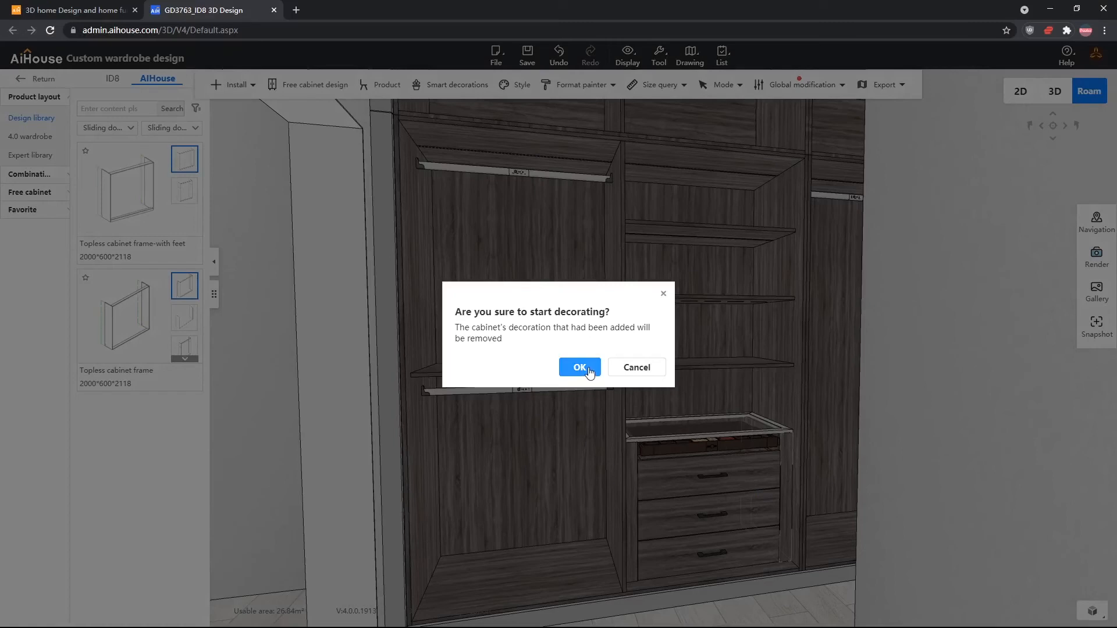
{"action": "left_click", "coordinate": [579, 367]}
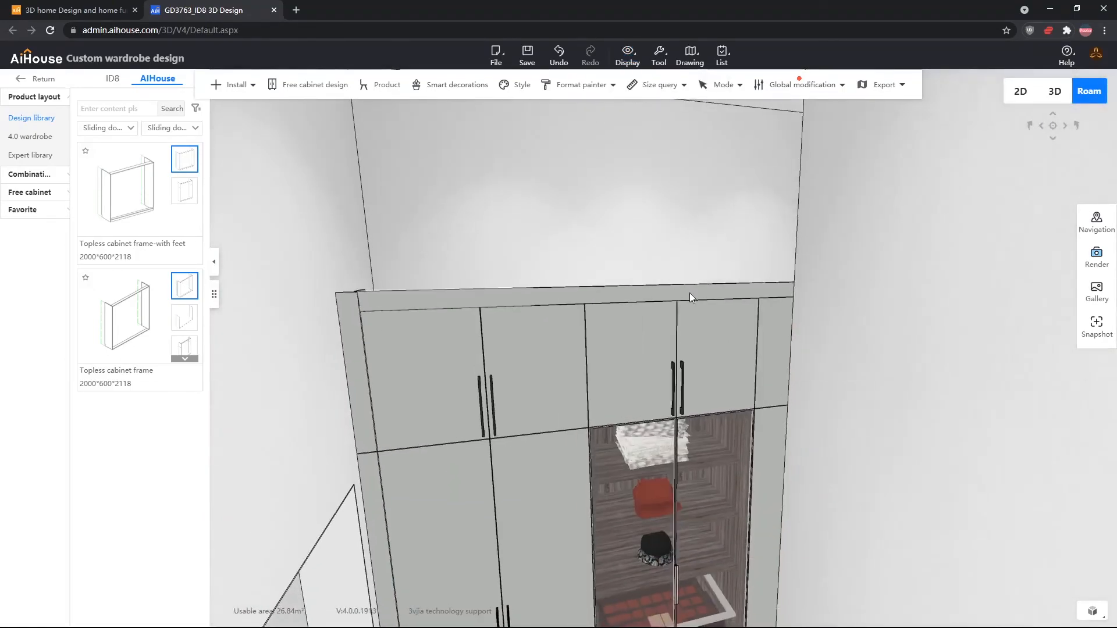
{"action": "left_click_drag", "start_coordinate": [691, 297], "coordinate": [748, 401]}
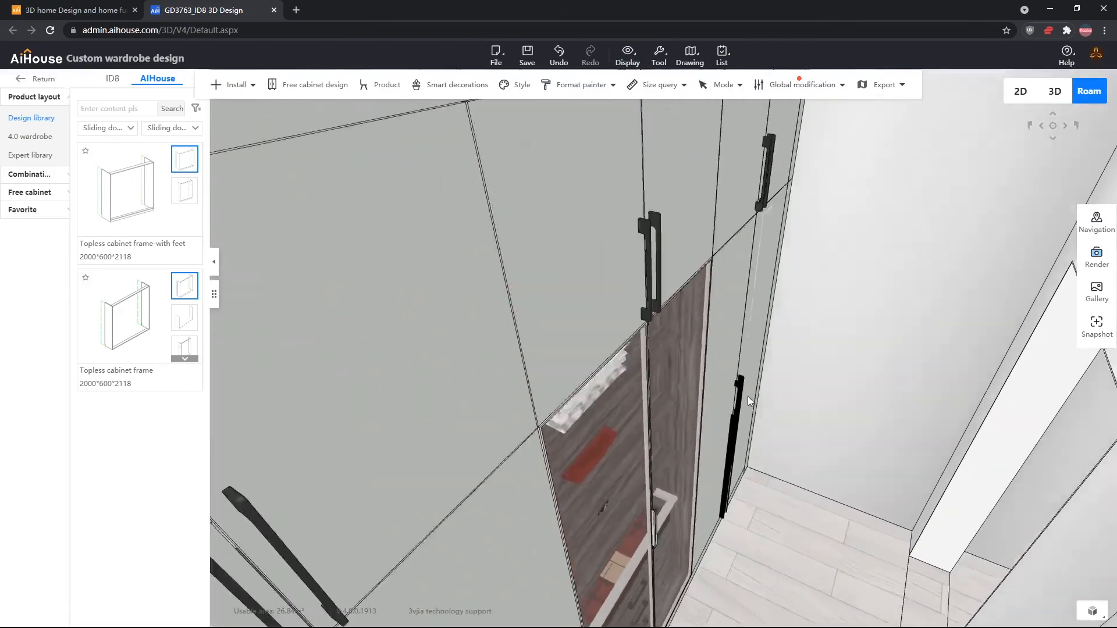